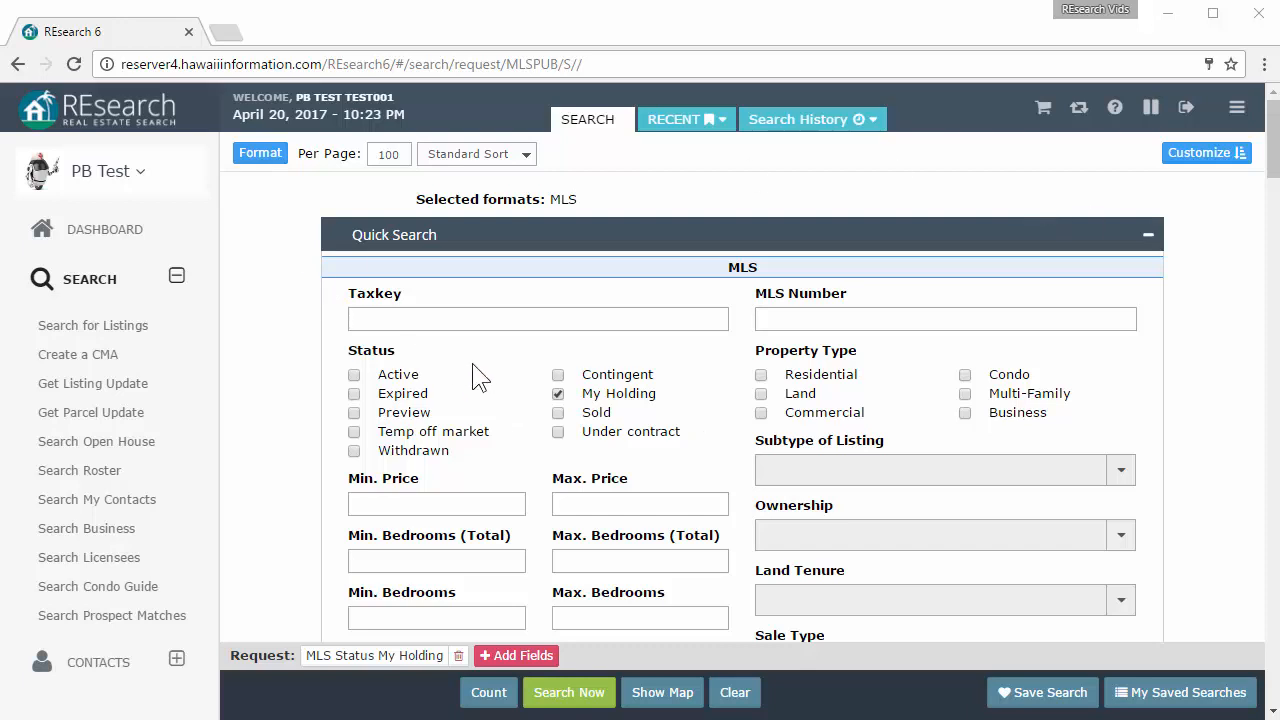
# Step: Run the MLS search limited to My Holding status to list the five held listings
pyautogui.click(568, 692)
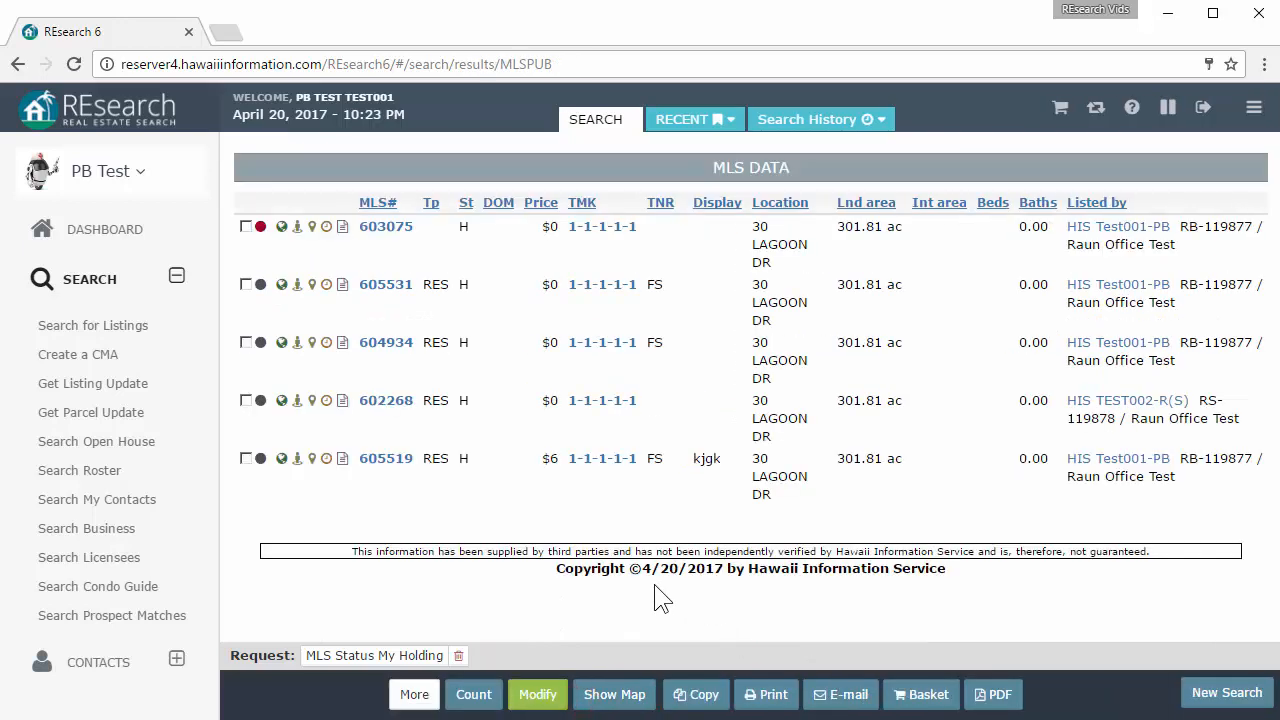
pyautogui.moveTo(640, 245)
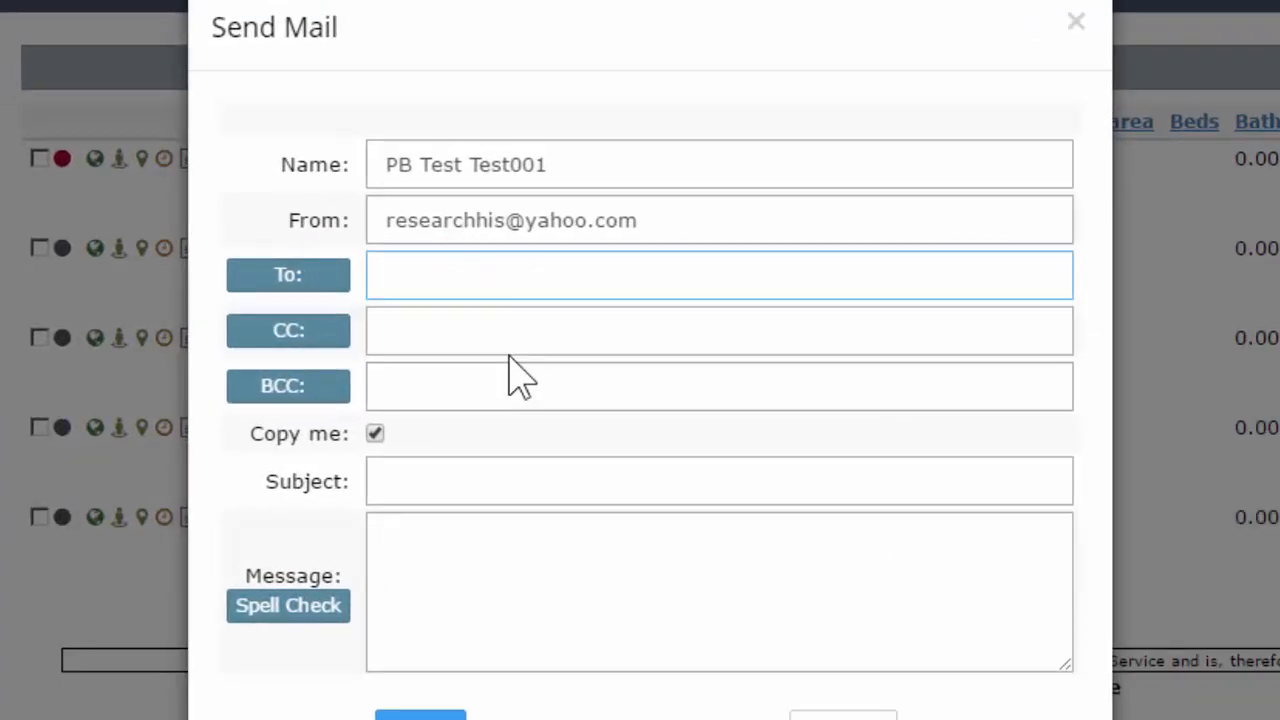
pyautogui.click(719, 274)
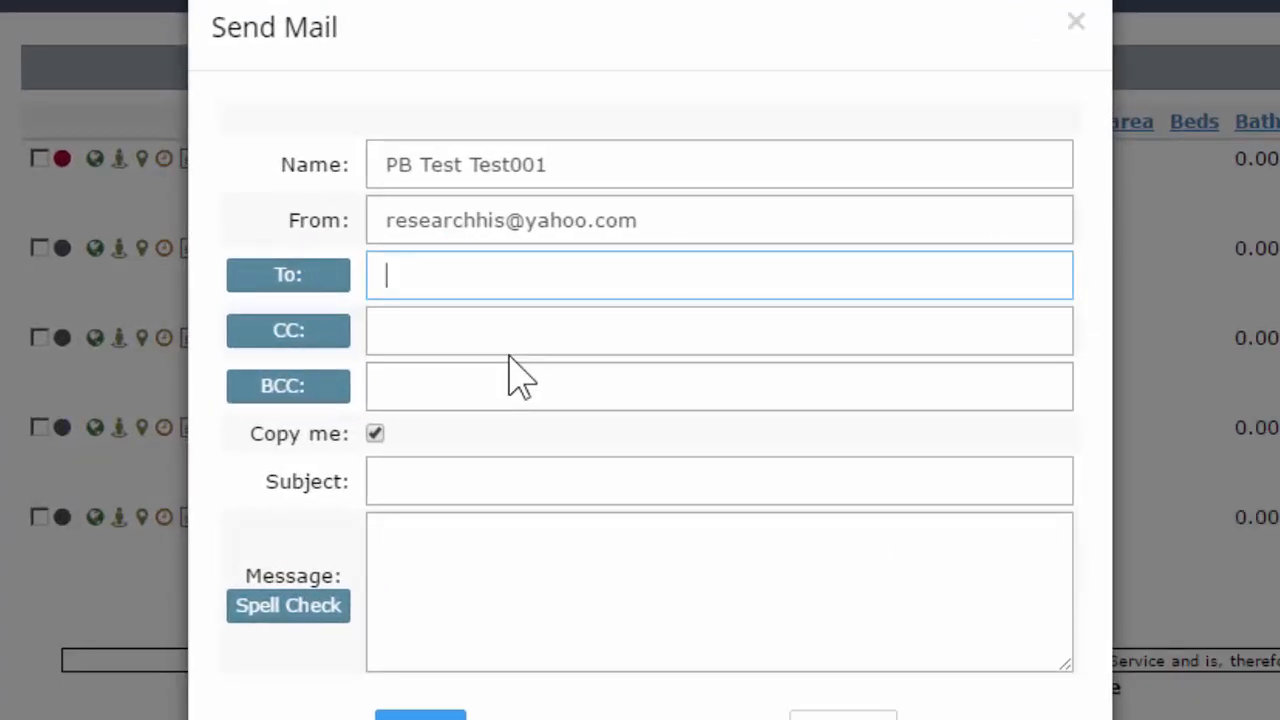
pyautogui.write('apple')
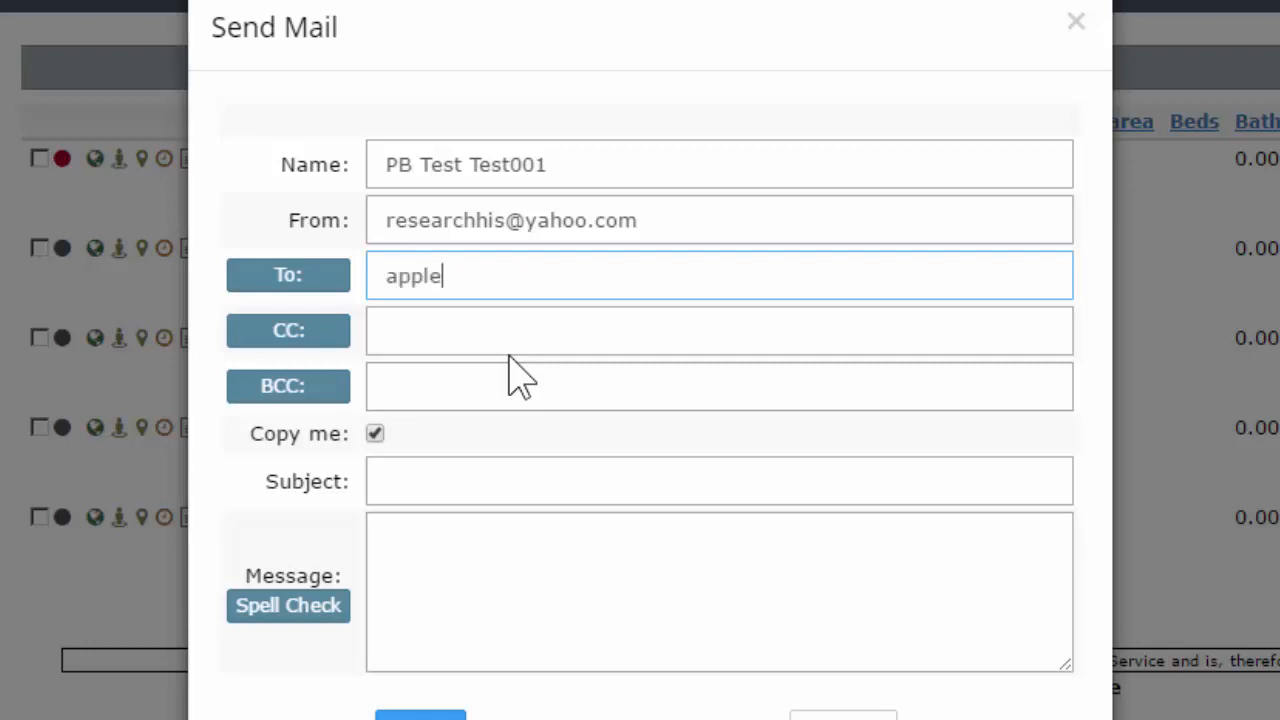
pyautogui.write('@apple.com;')
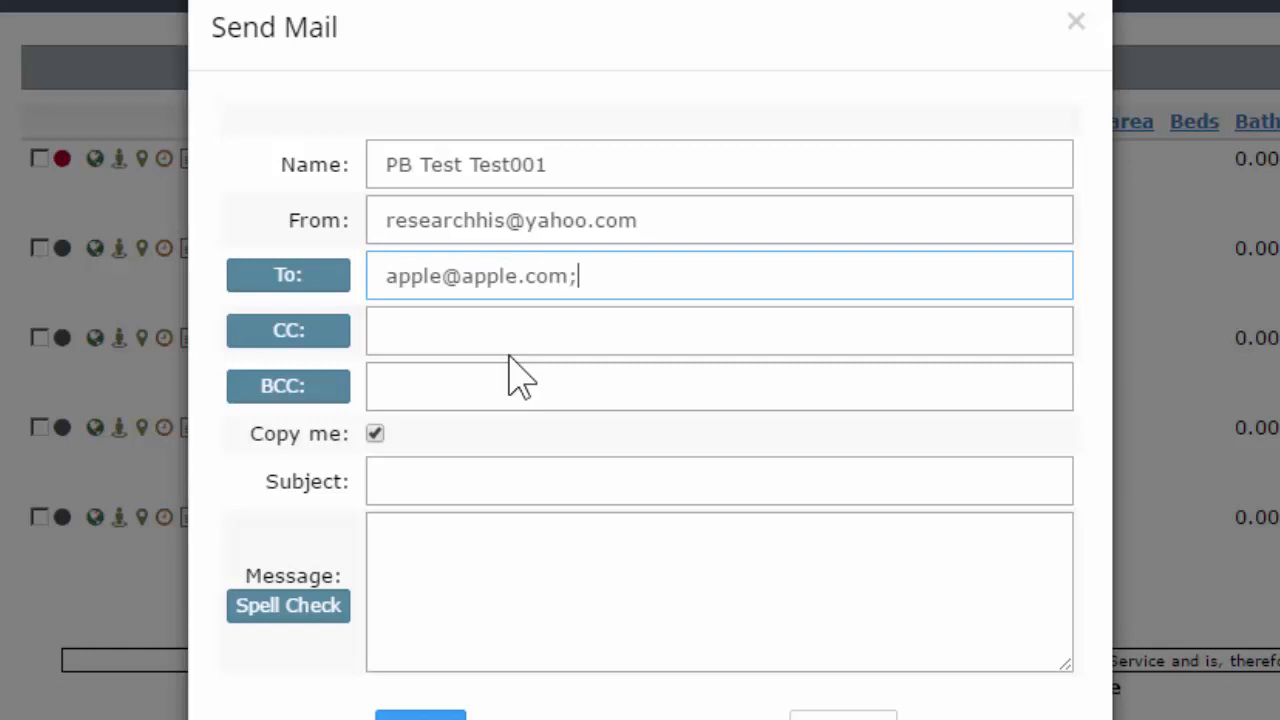
pyautogui.write('banana@ba')
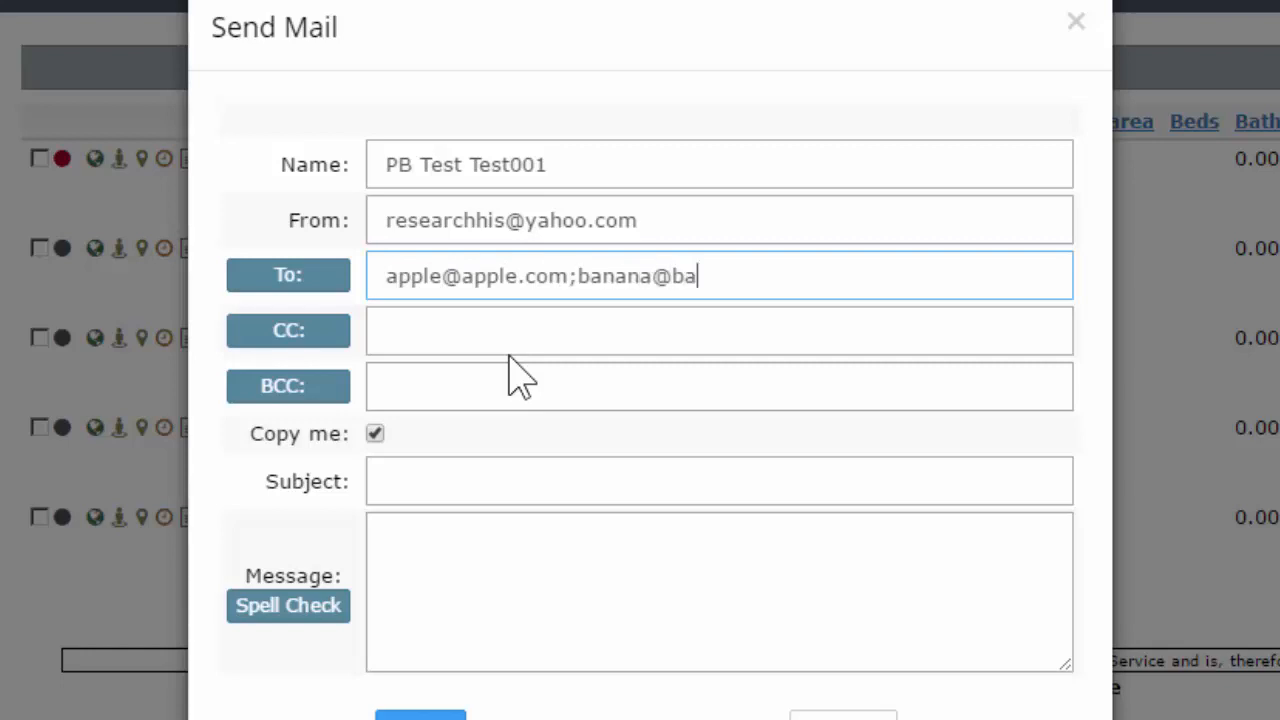
pyautogui.write('nana.com')
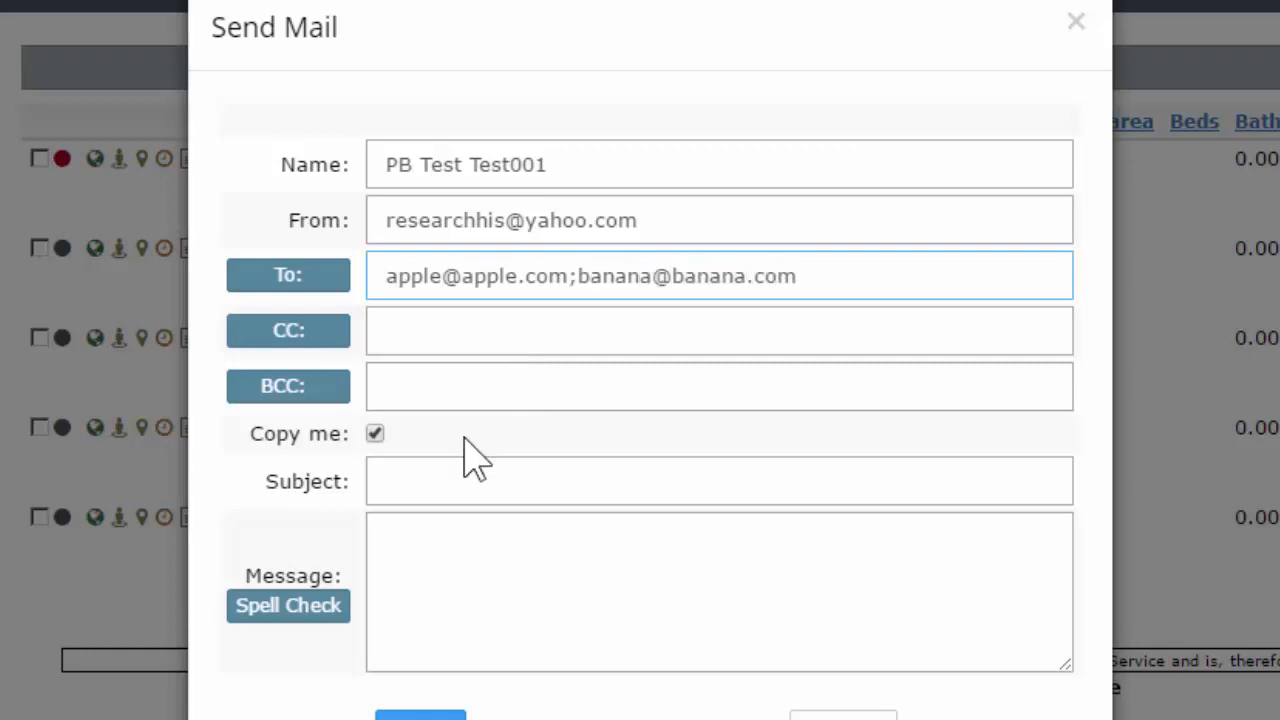
pyautogui.write('test')
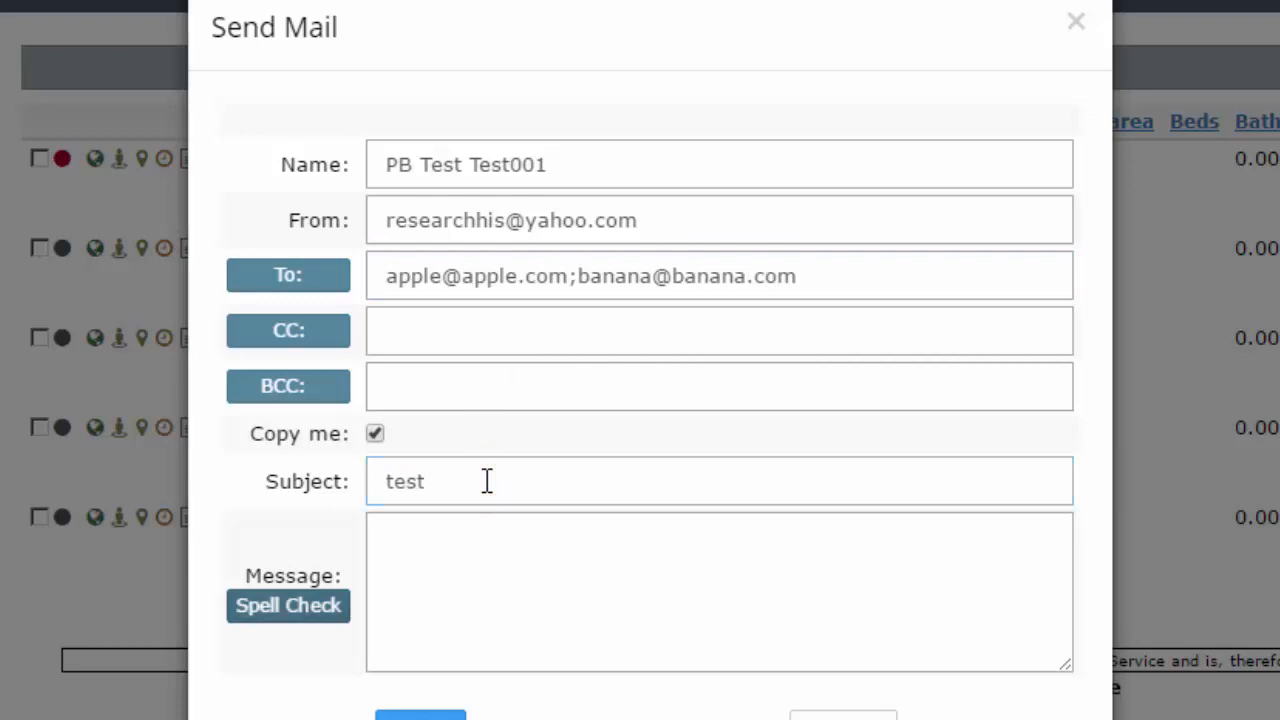
pyautogui.write('test')
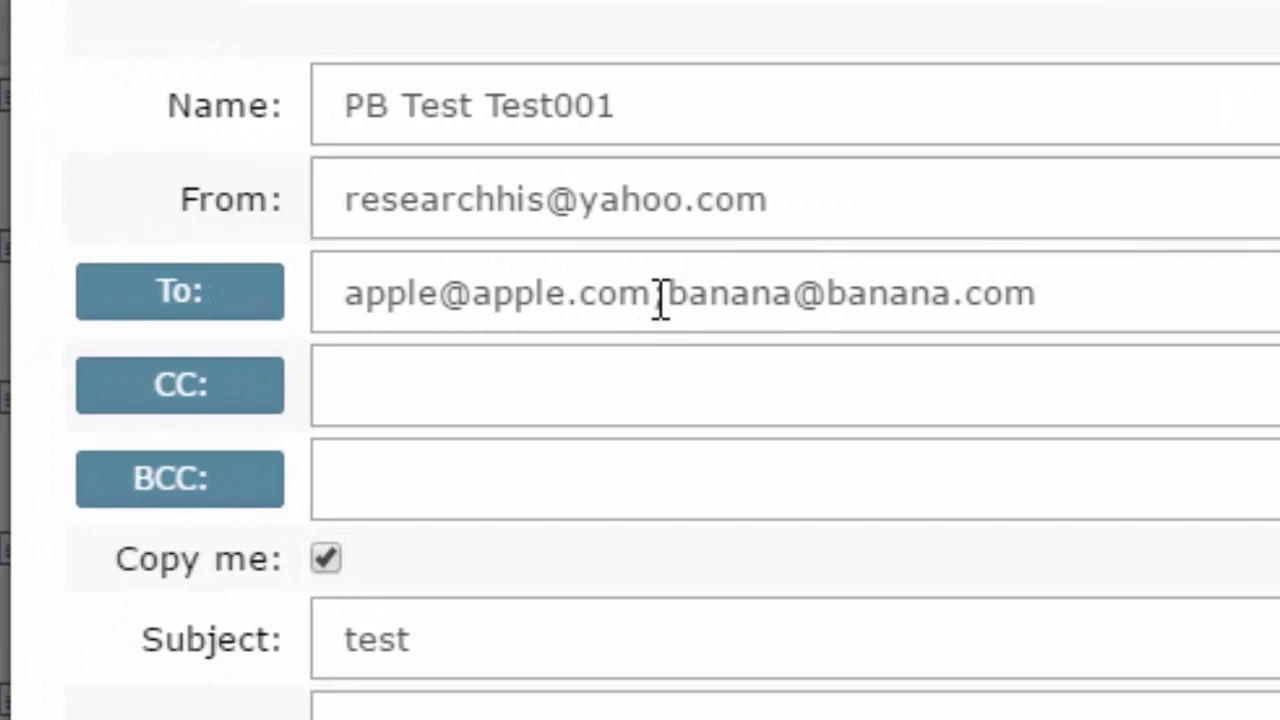
# Step: Change the separator between the two addresses to ' ; ' and send the email
pyautogui.click(650, 293)
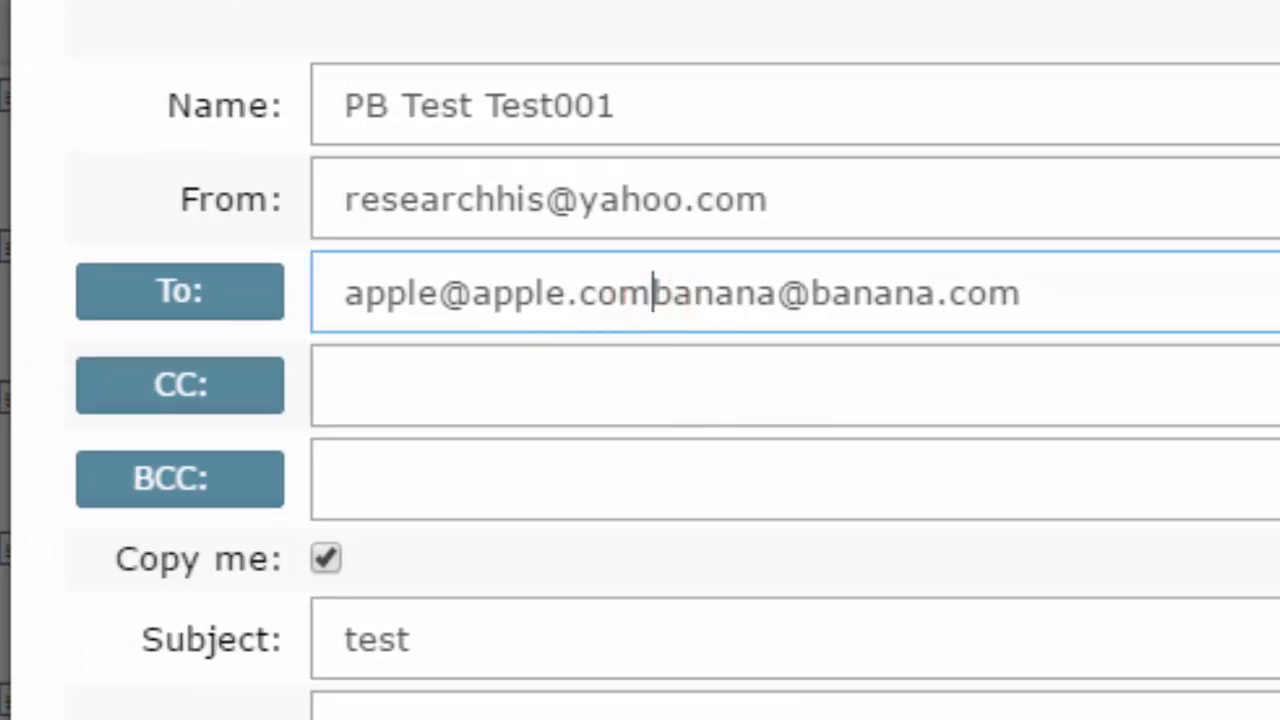
pyautogui.write(',')
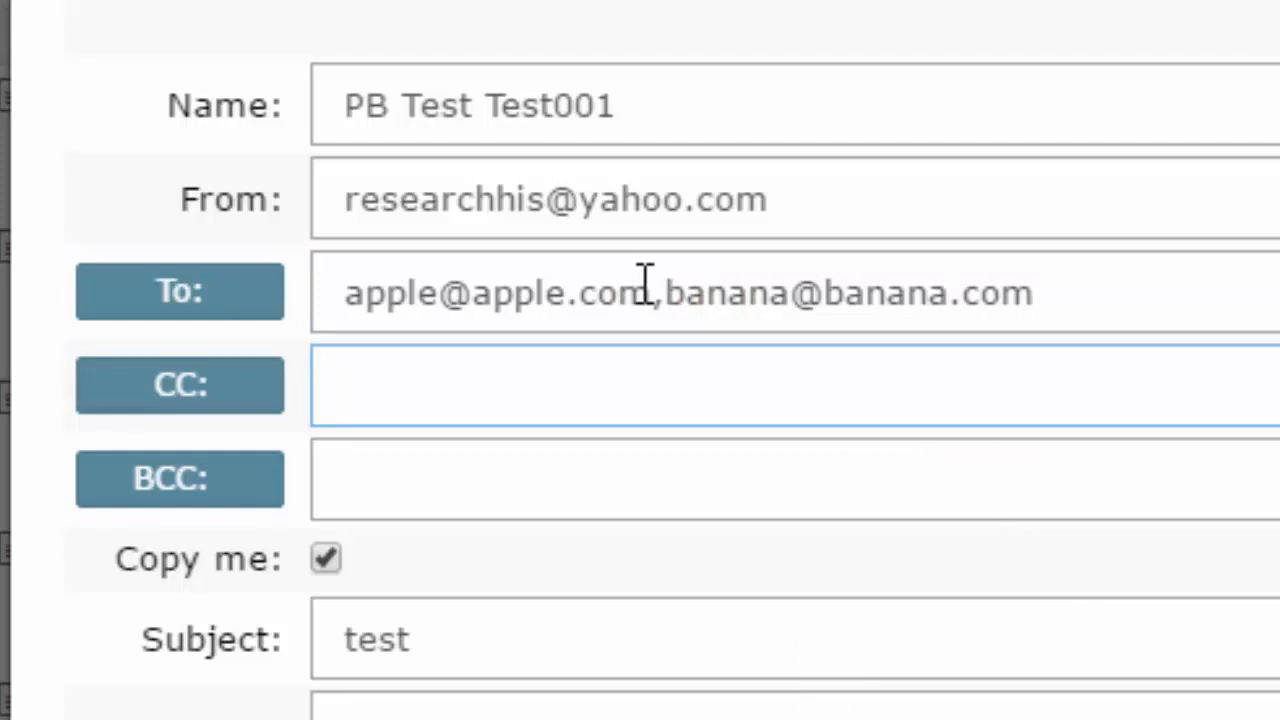
pyautogui.click(660, 293)
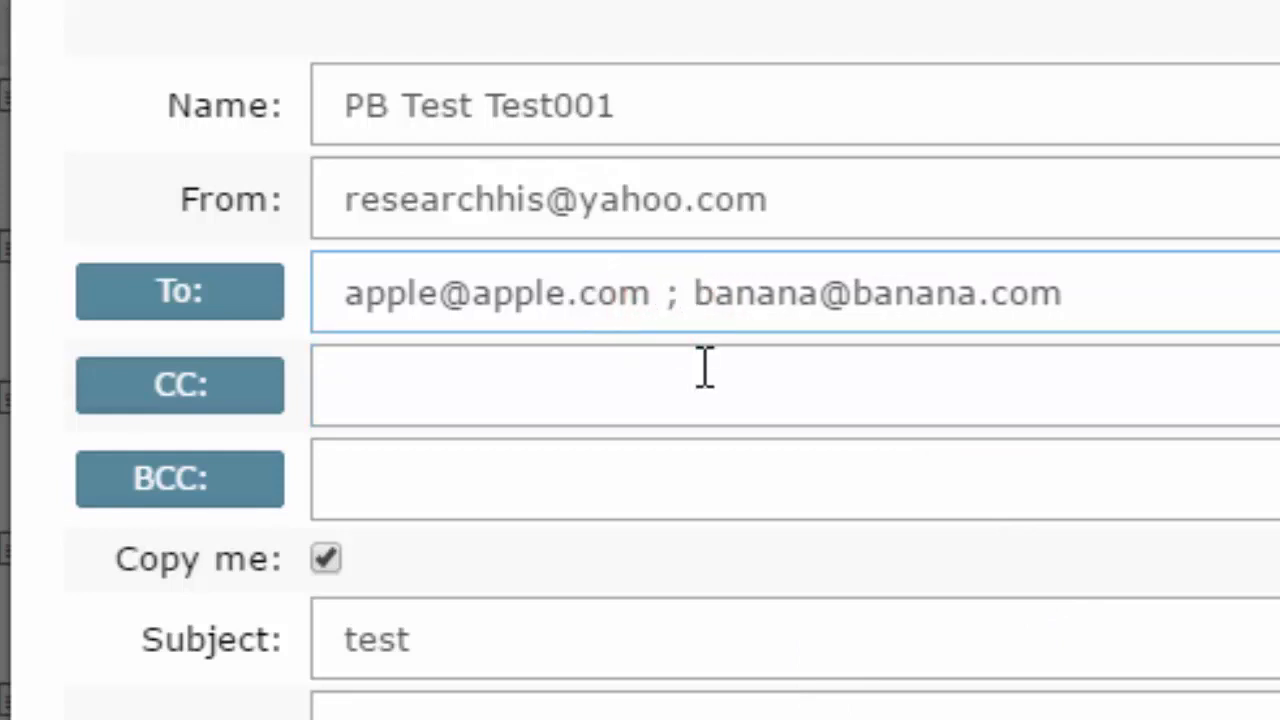
pyautogui.click(700, 385)
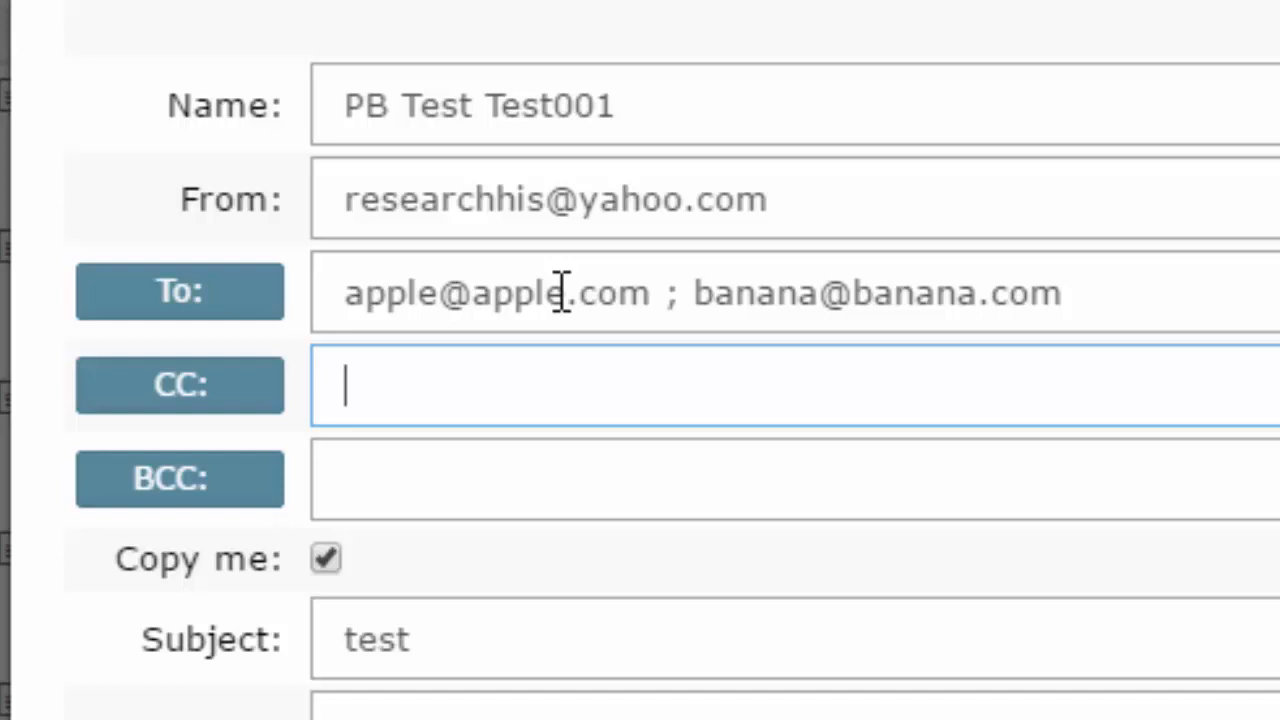
pyautogui.moveTo(680, 350)
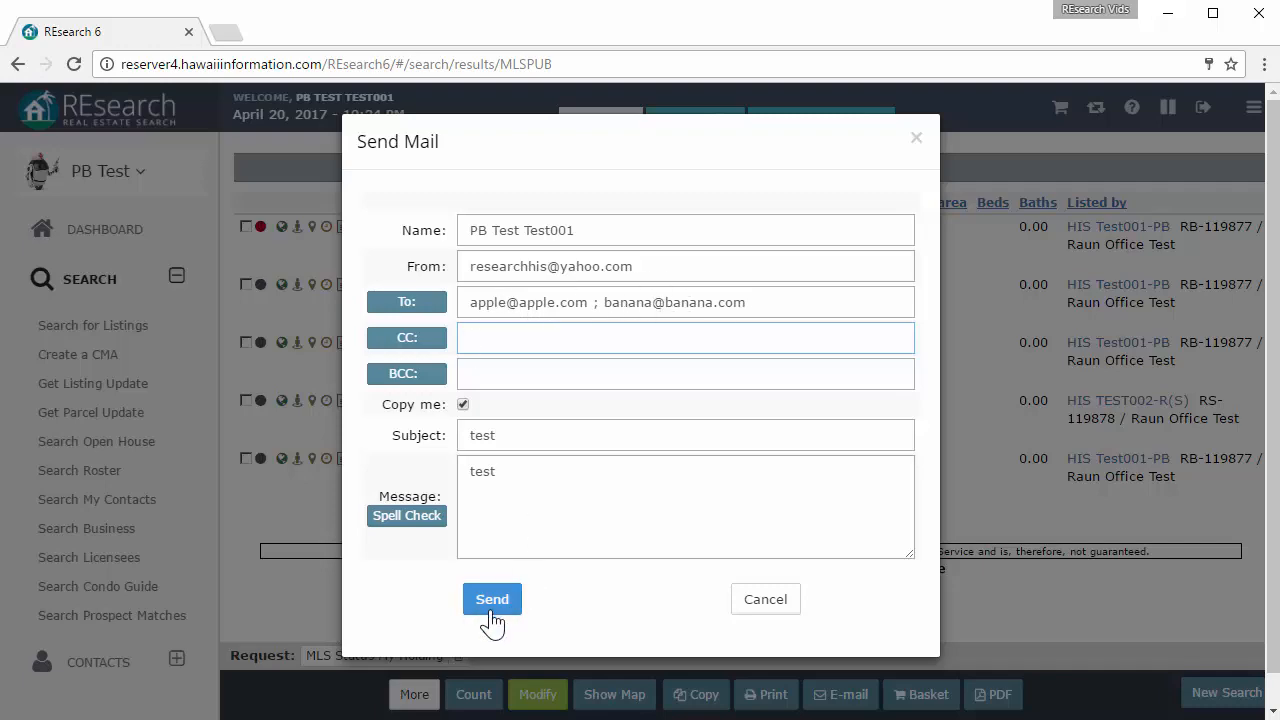
pyautogui.click(491, 599)
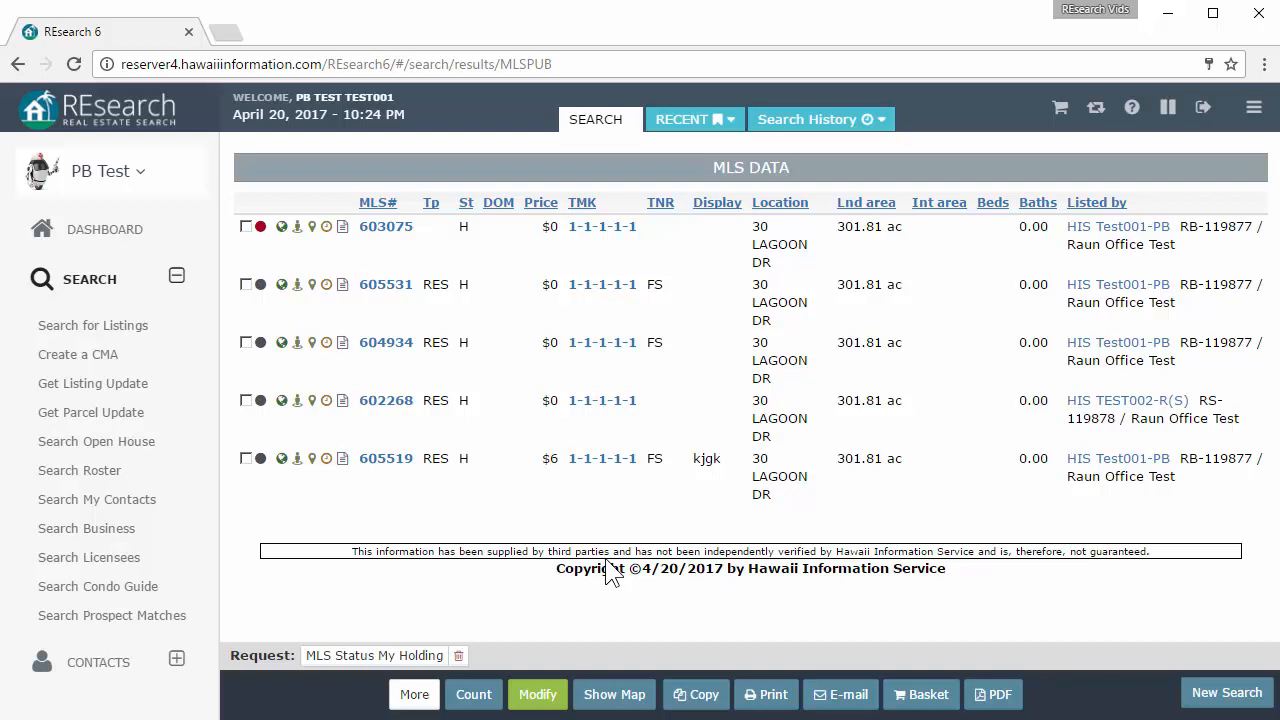
pyautogui.moveTo(748, 660)
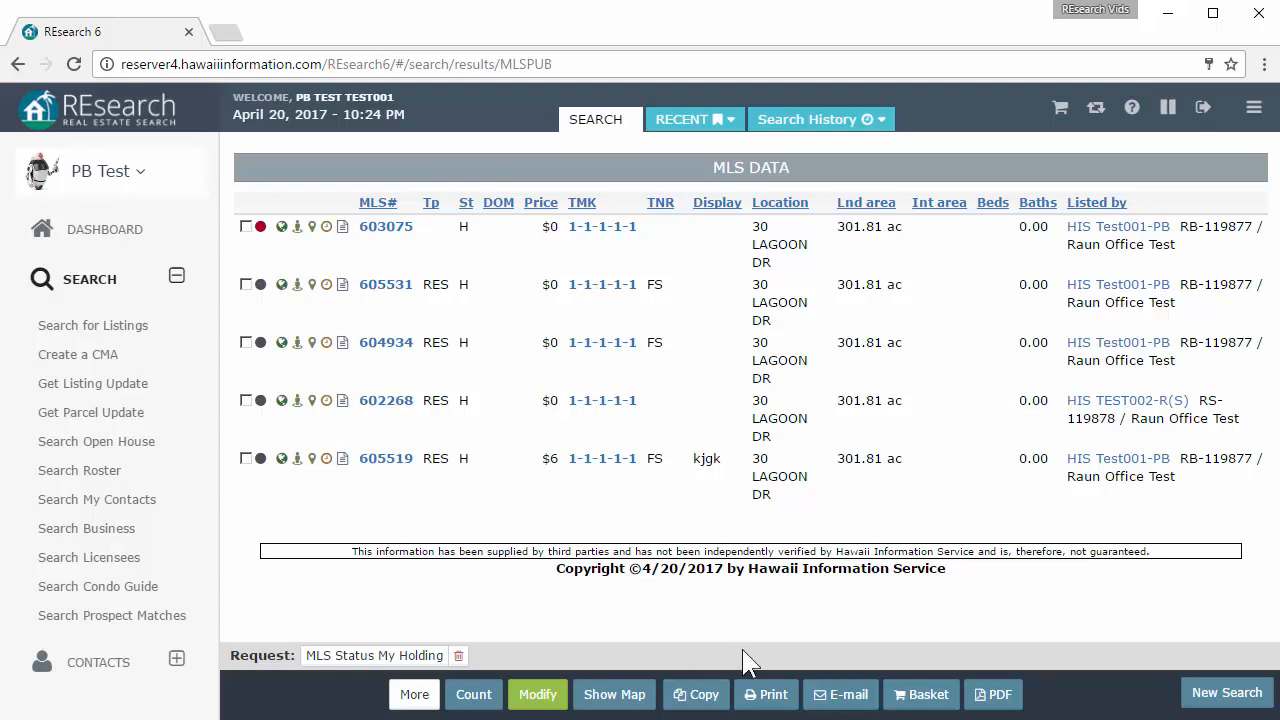
# Step: Start a blank email from the My Holding results page
pyautogui.click(841, 694)
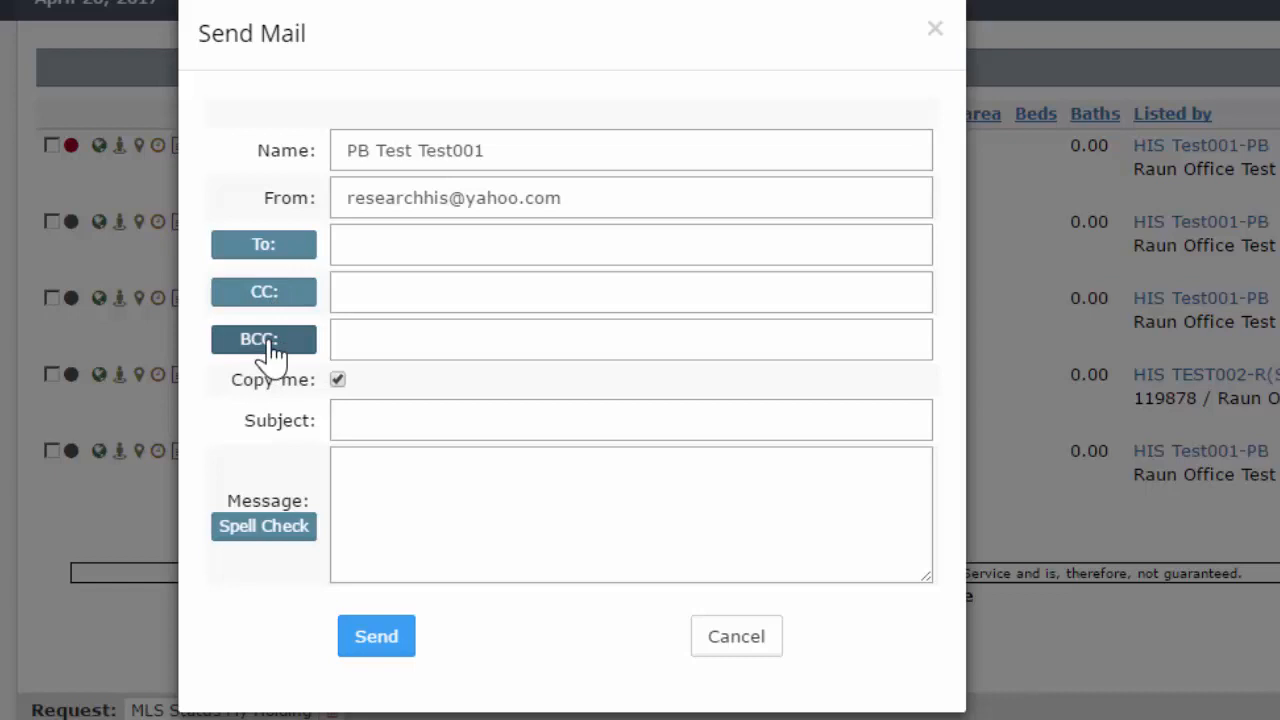
pyautogui.click(263, 244)
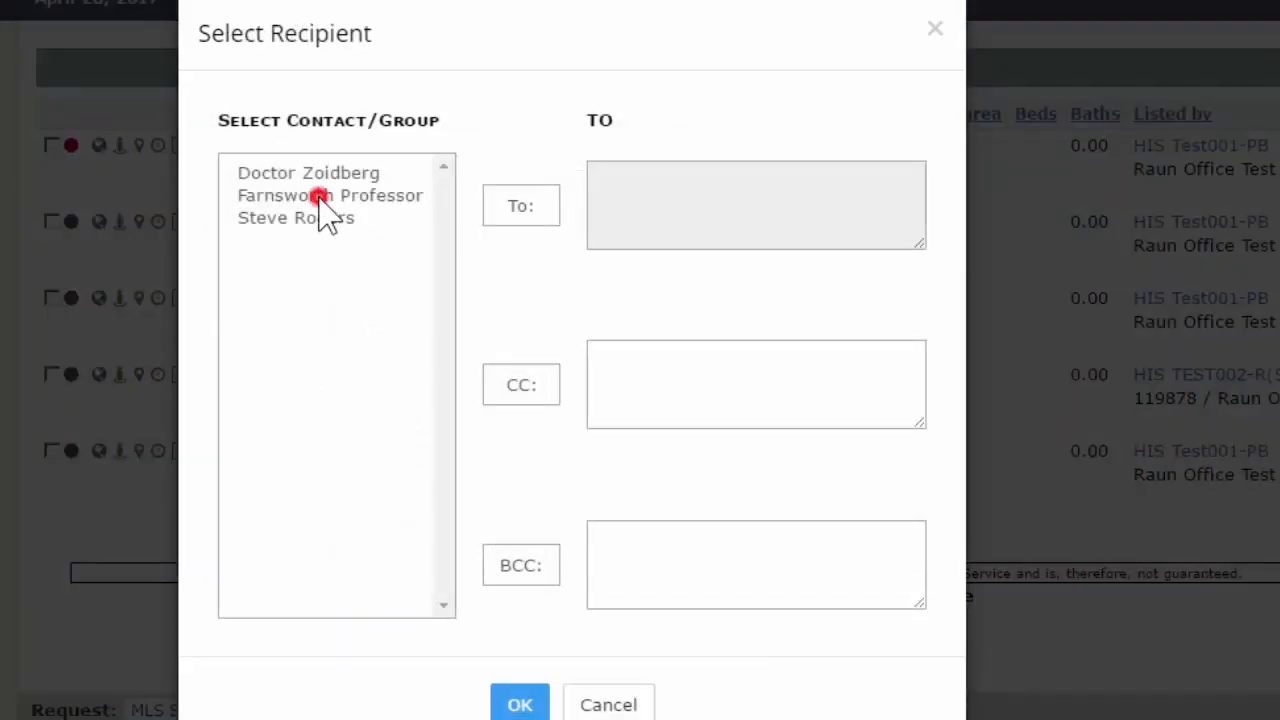
pyautogui.click(330, 195)
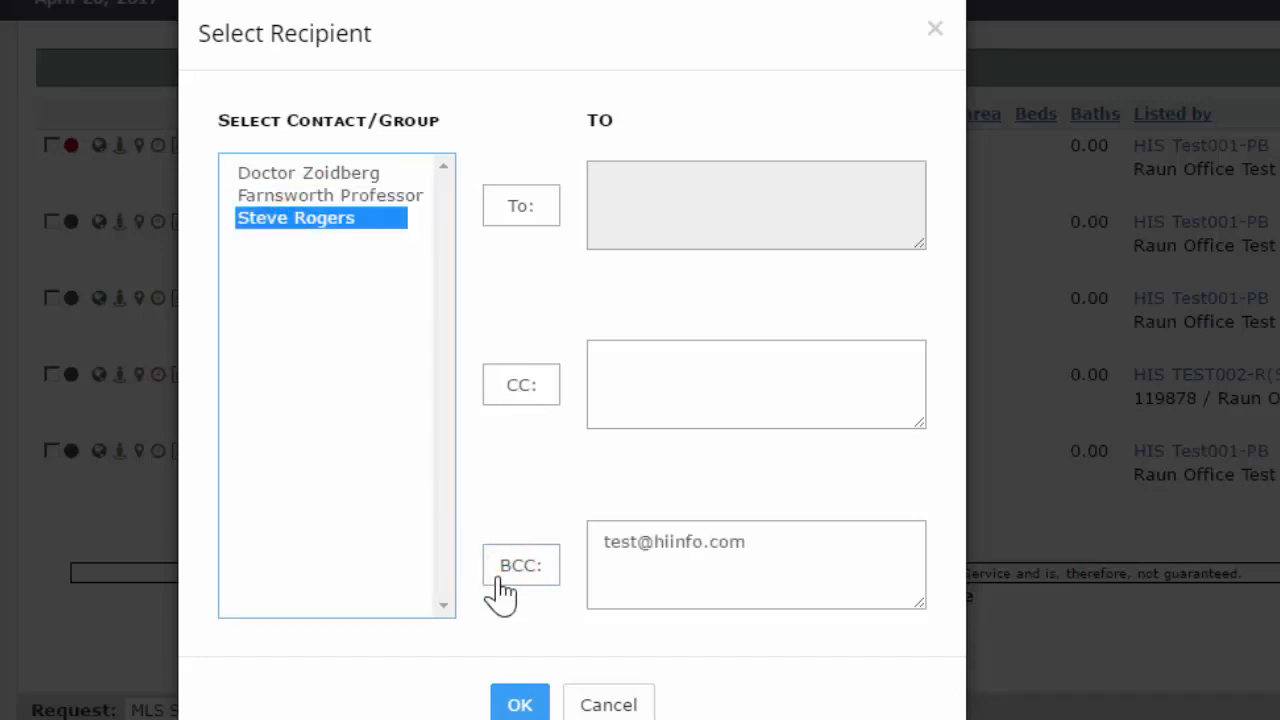
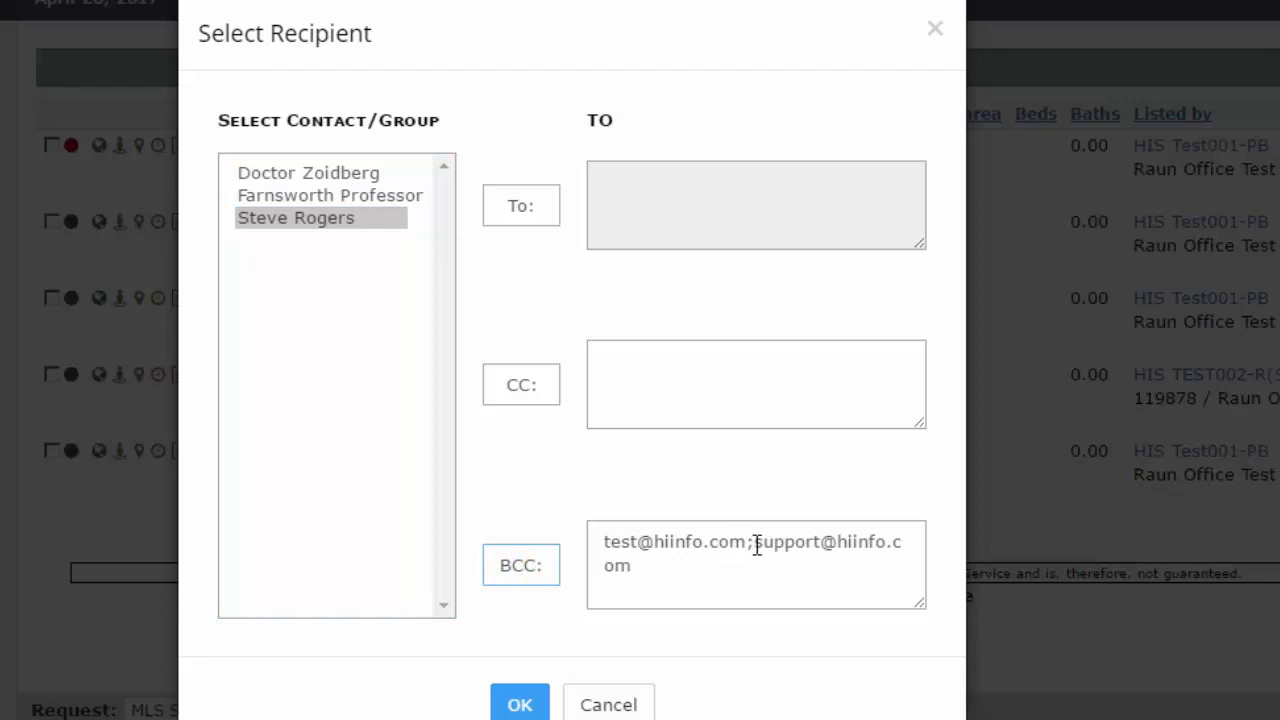
pyautogui.click(519, 704)
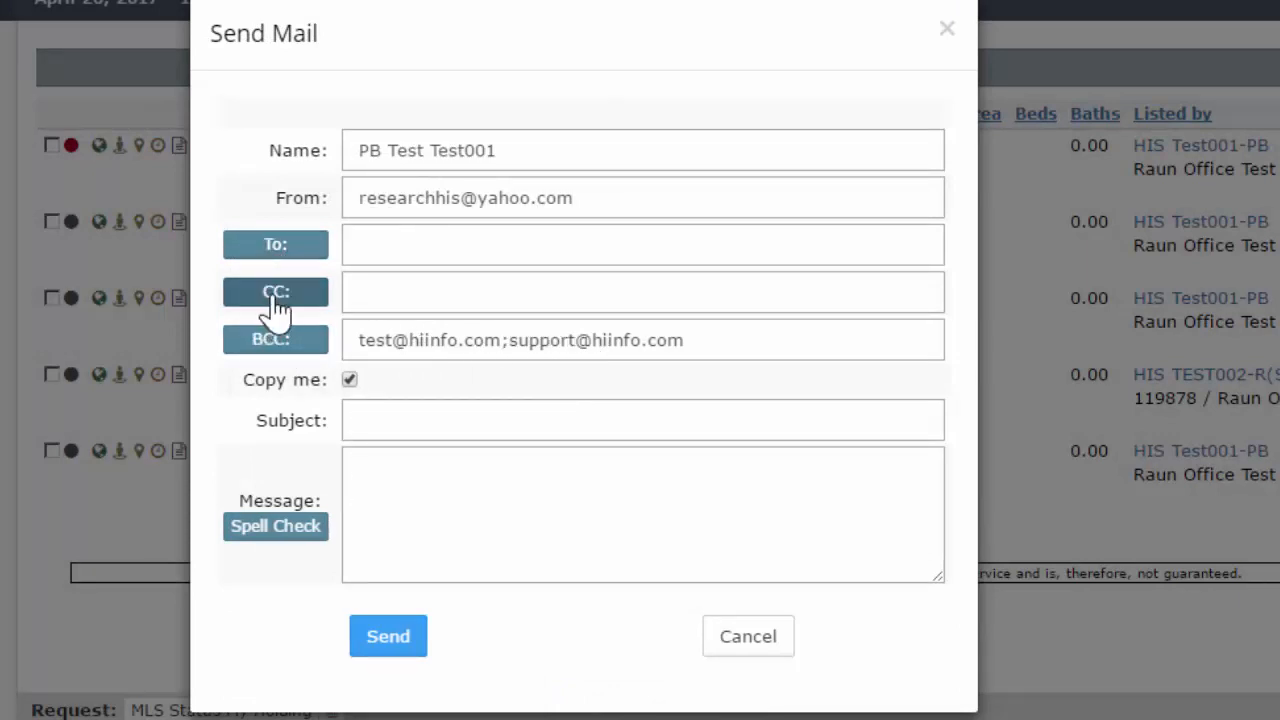
# Step: Fill CC with a saved contact's addresses, confirm, then cancel the email unsent
pyautogui.click(275, 244)
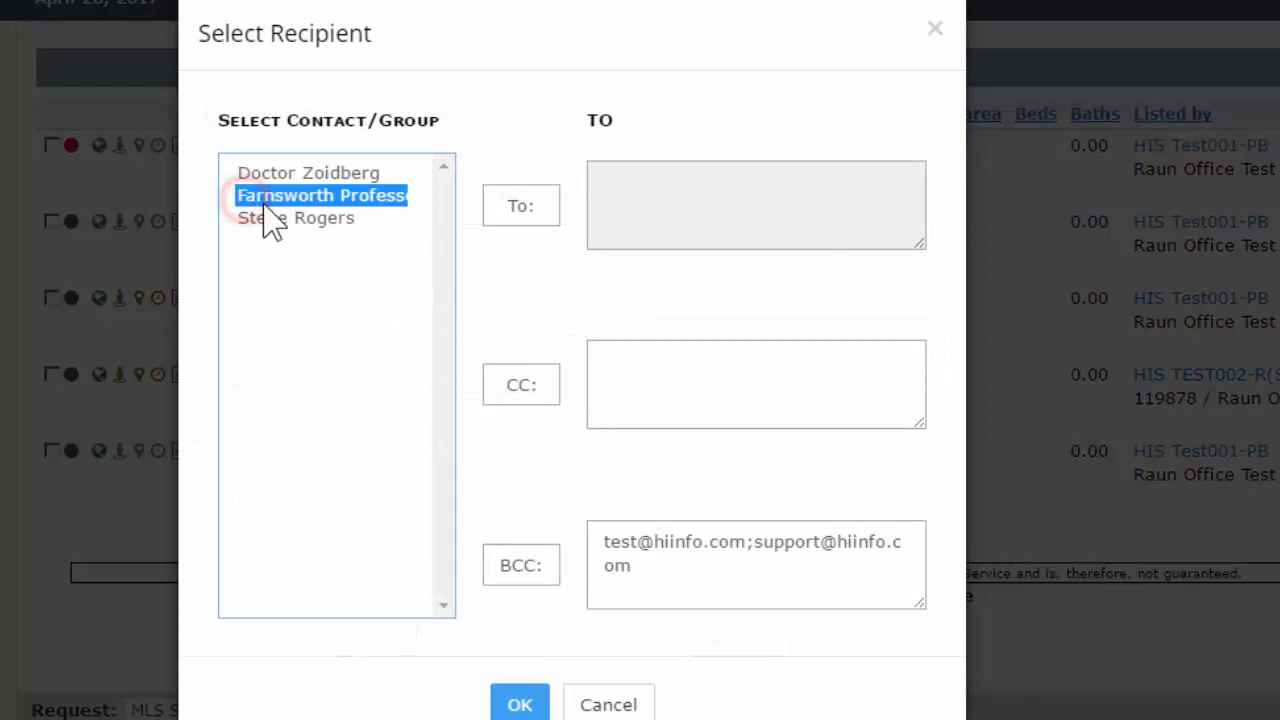
pyautogui.click(296, 217)
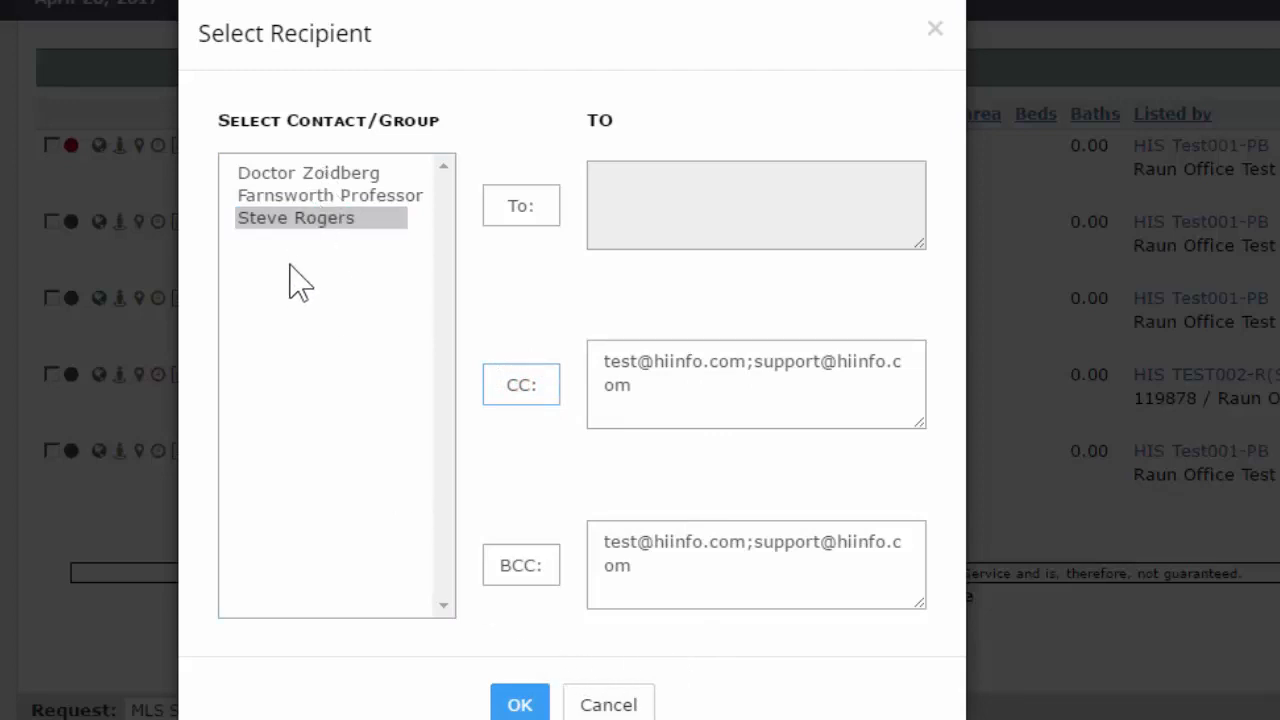
pyautogui.moveTo(390, 700)
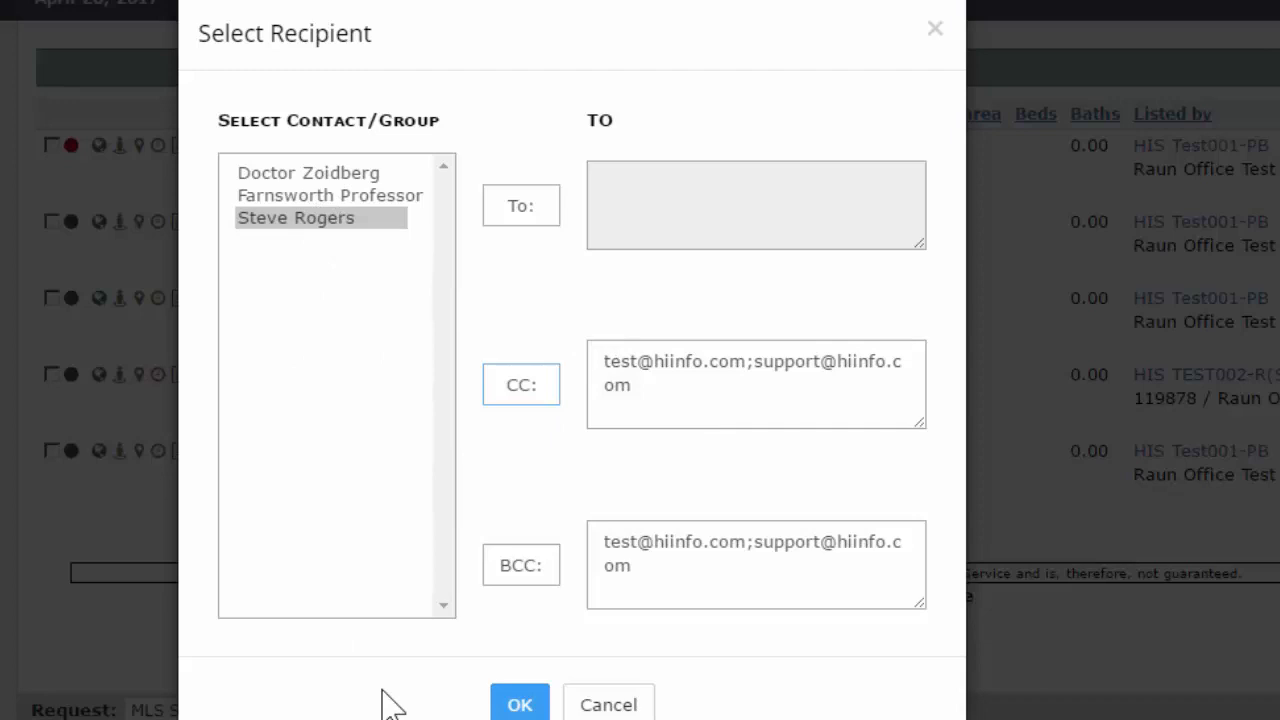
pyautogui.click(519, 704)
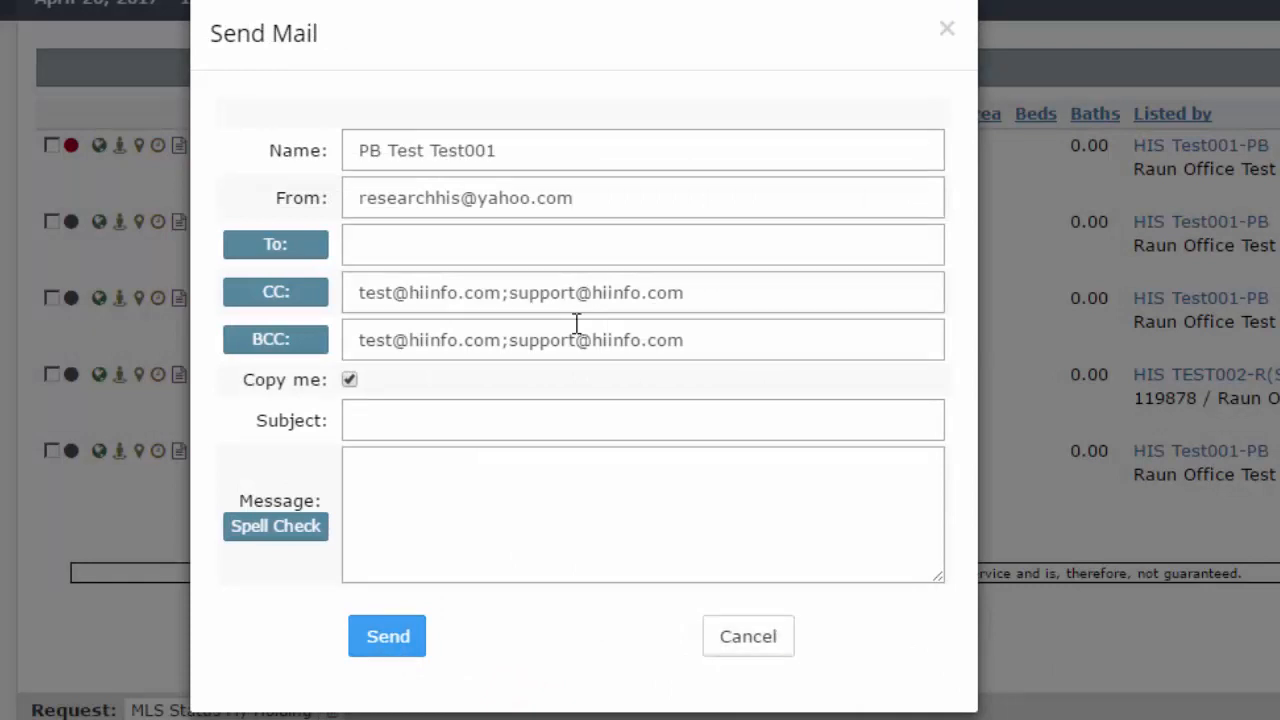
pyautogui.moveTo(960, 420)
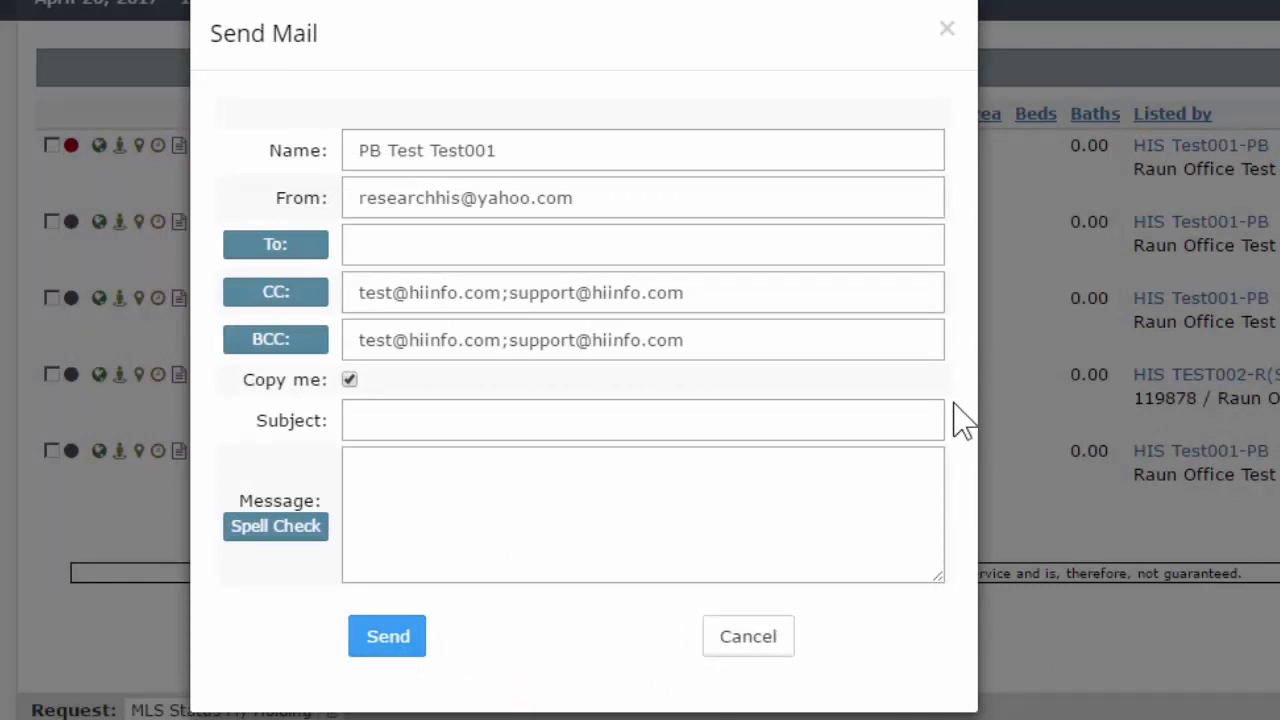
pyautogui.moveTo(748, 636)
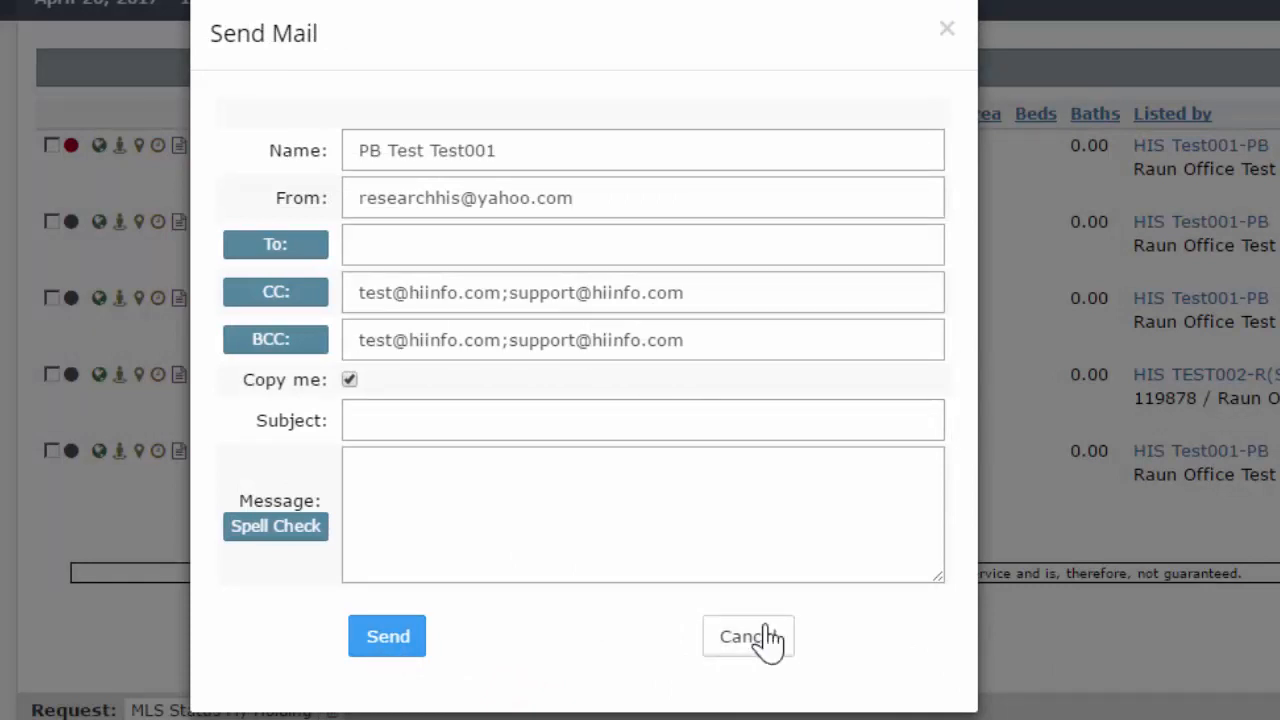
pyautogui.click(748, 636)
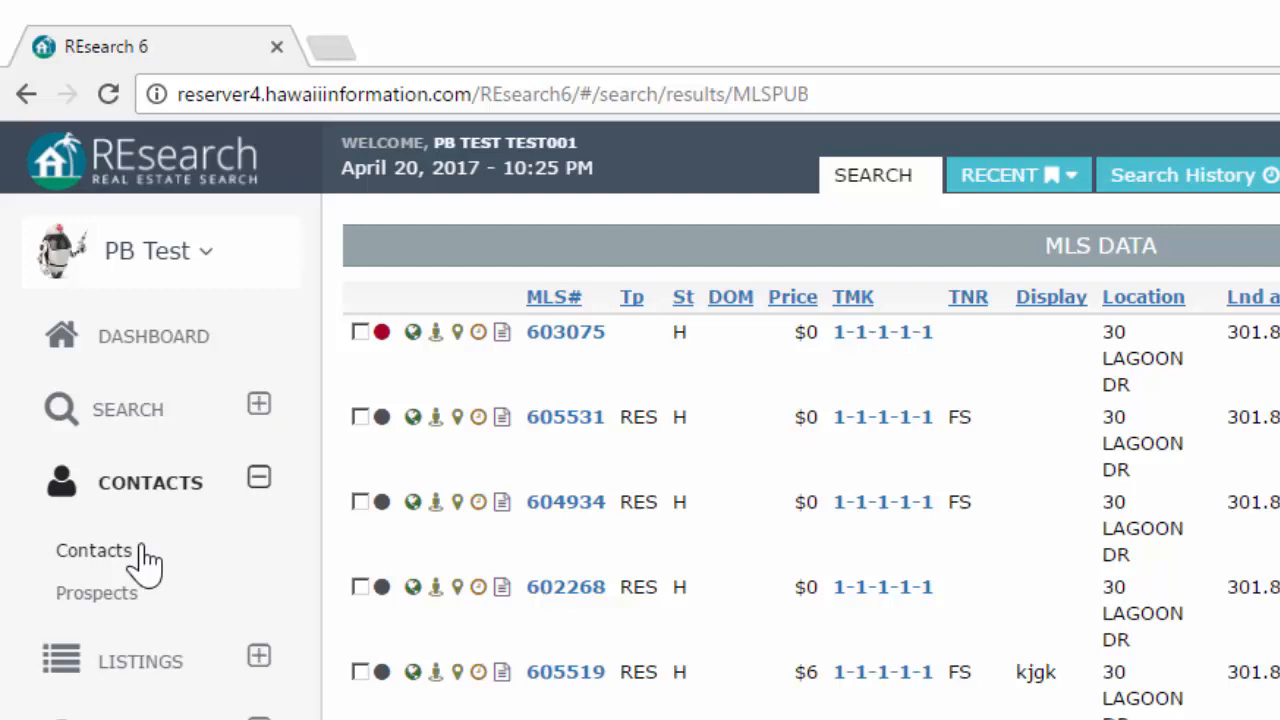
# Step: Open Contacts and enter first name apple and last name banana for a new contact
pyautogui.click(93, 550)
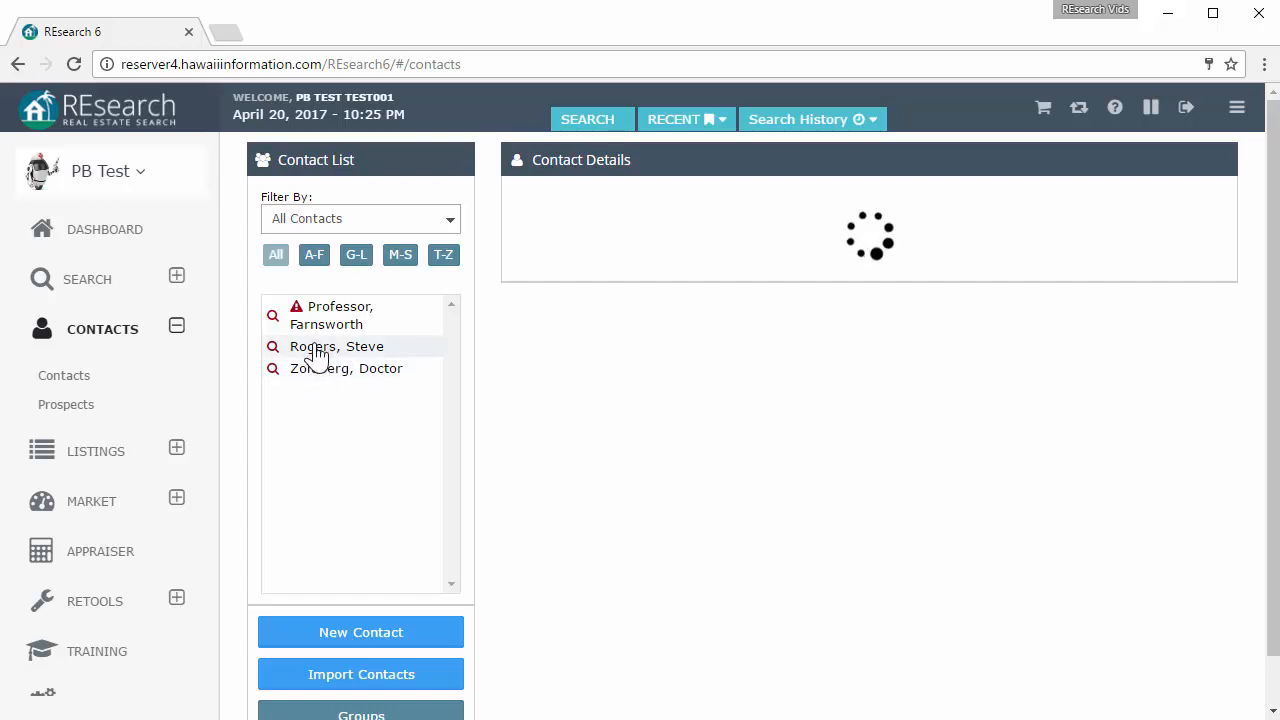
pyautogui.click(336, 346)
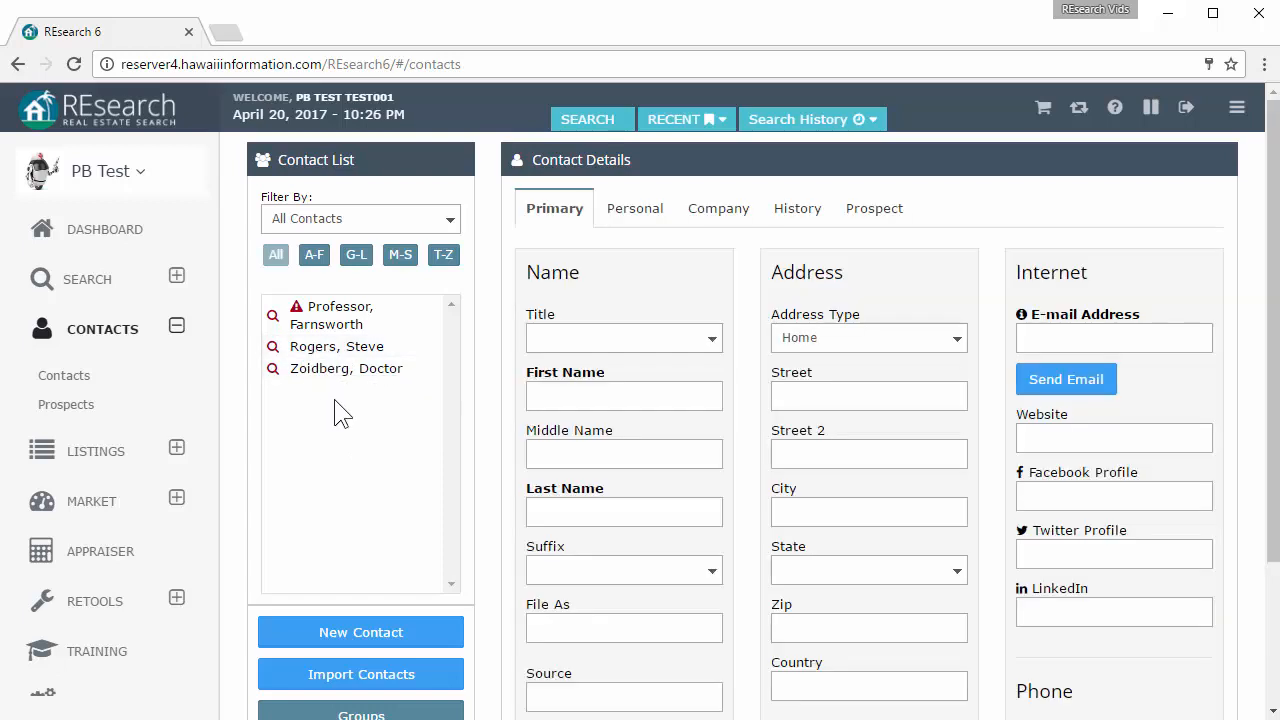
pyautogui.click(624, 395)
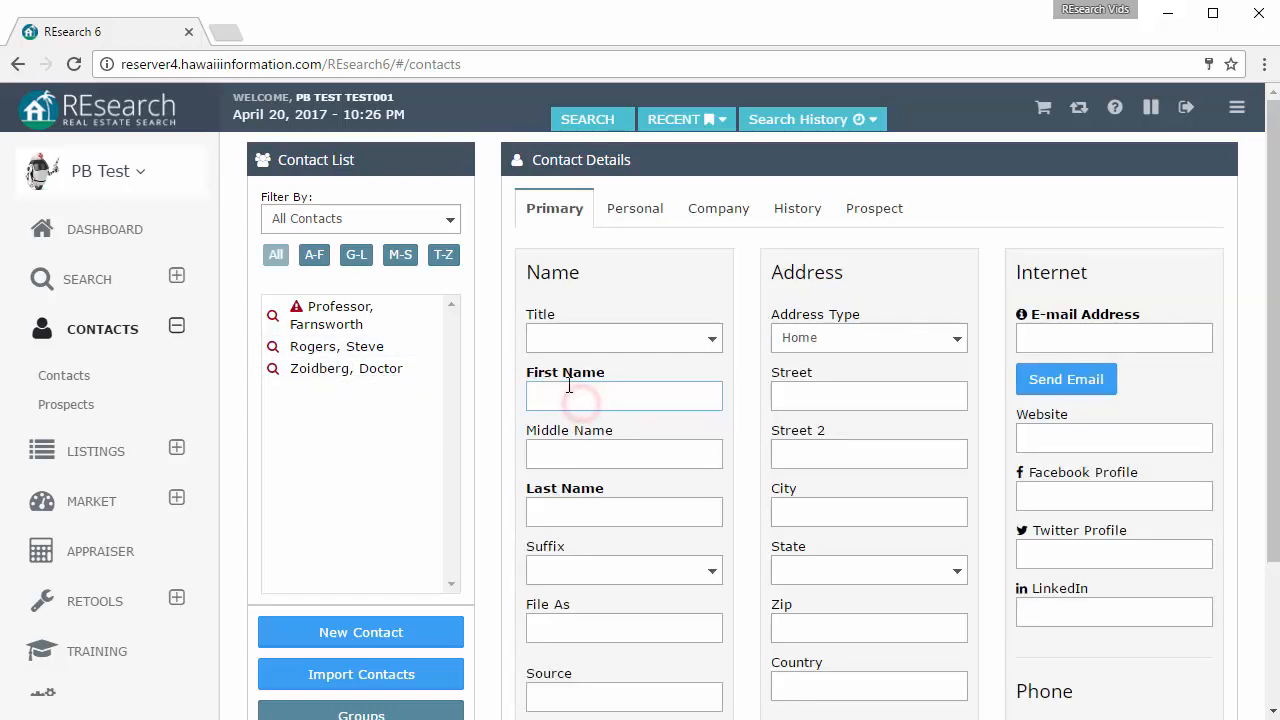
pyautogui.write('appl')
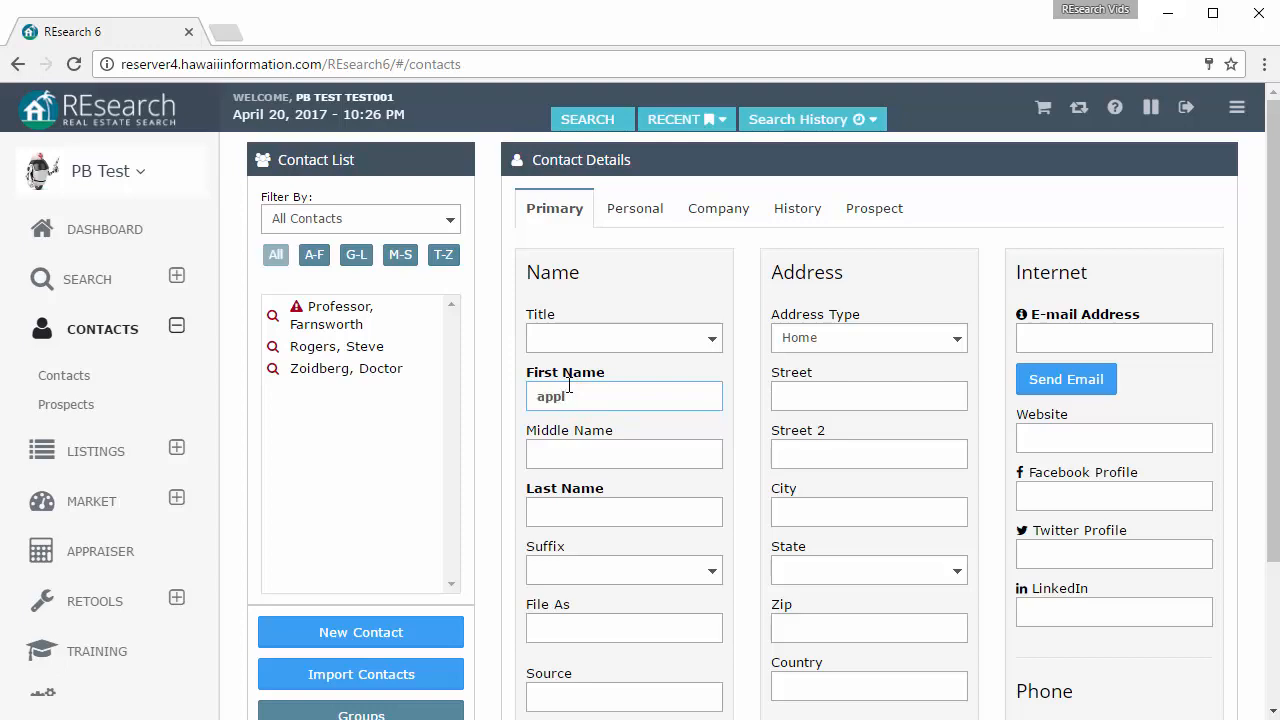
pyautogui.write('banana')
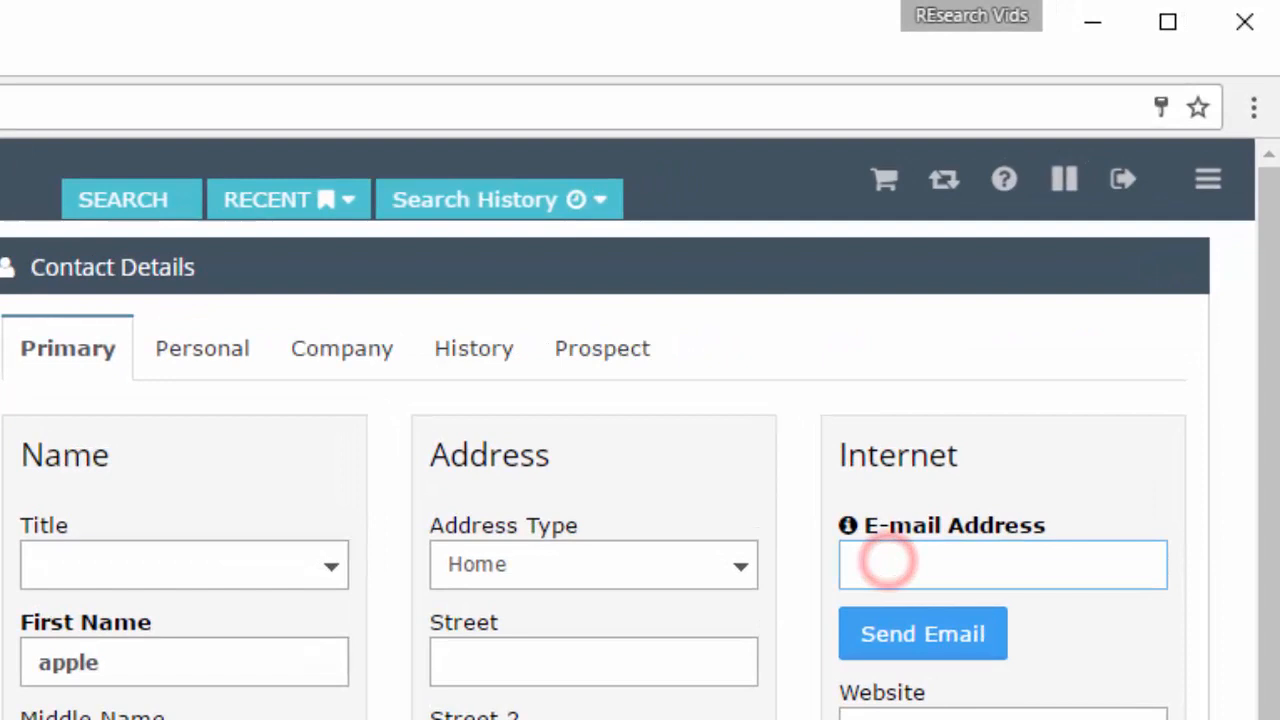
# Step: Enter the apple and banana.com addresses, separated by a semicolon, in the E-mail Address field
pyautogui.write('apple@apple.com')
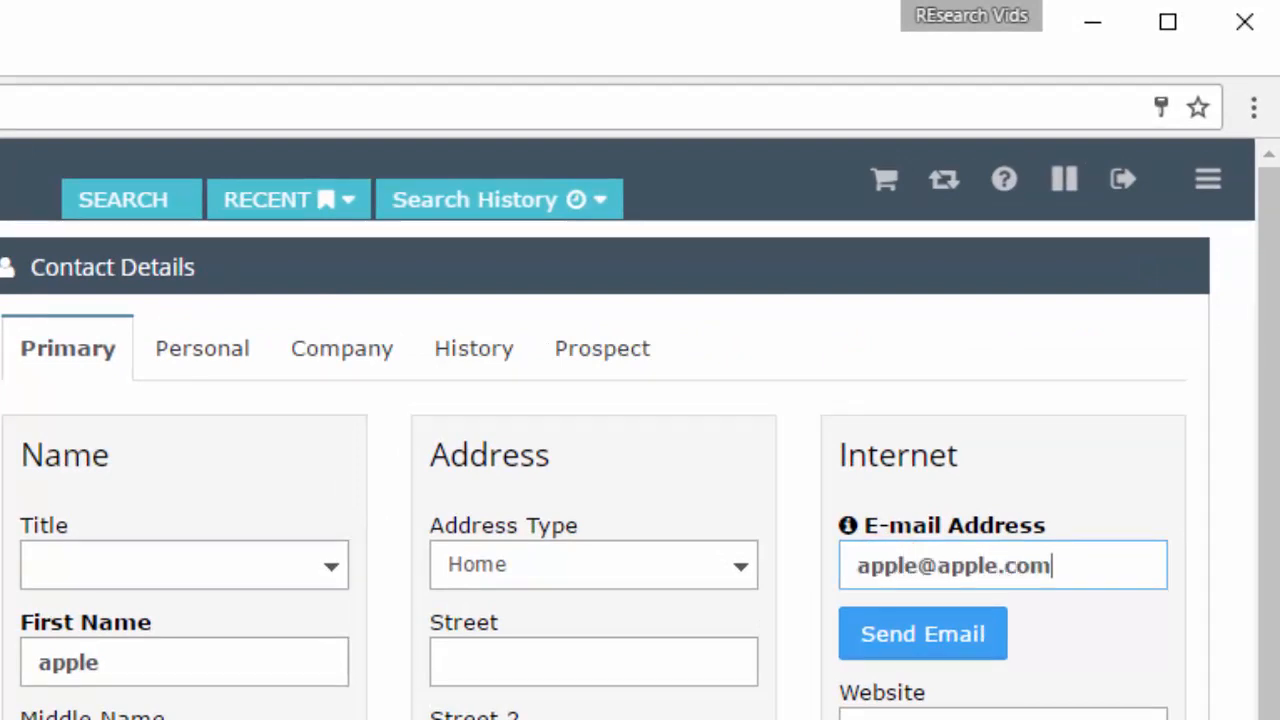
pyautogui.write(';banana@')
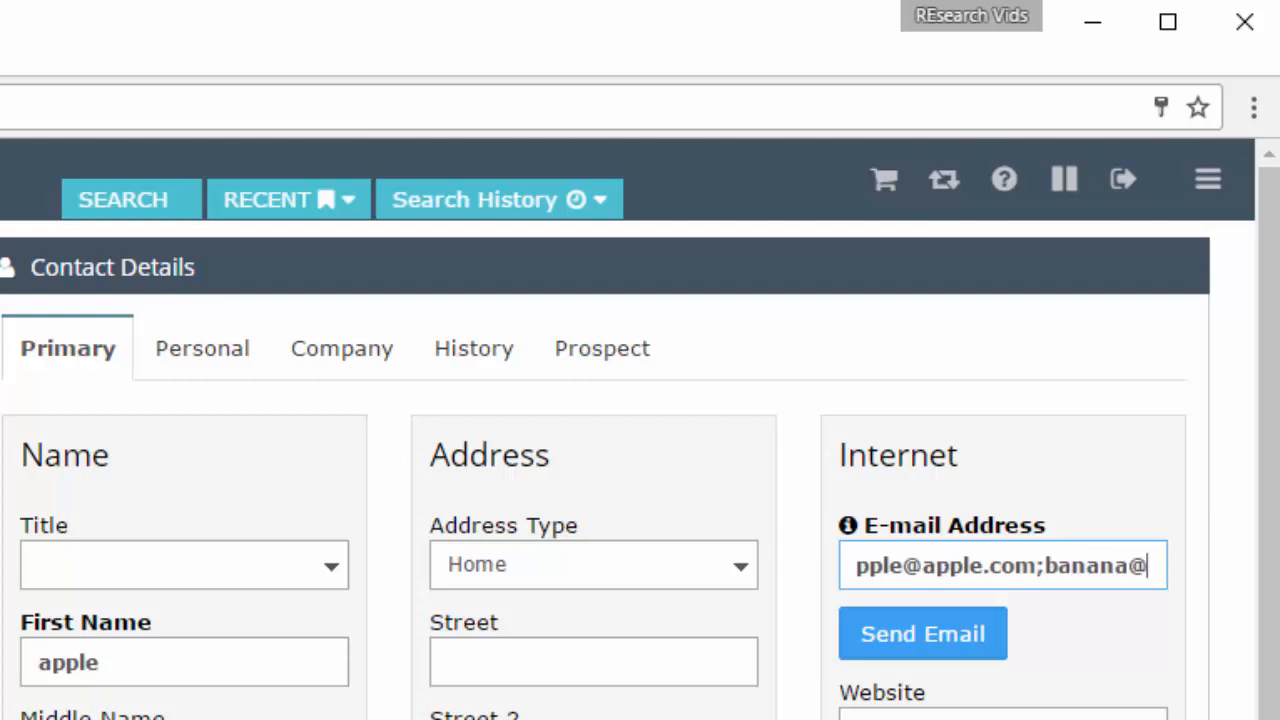
pyautogui.write('banana.com')
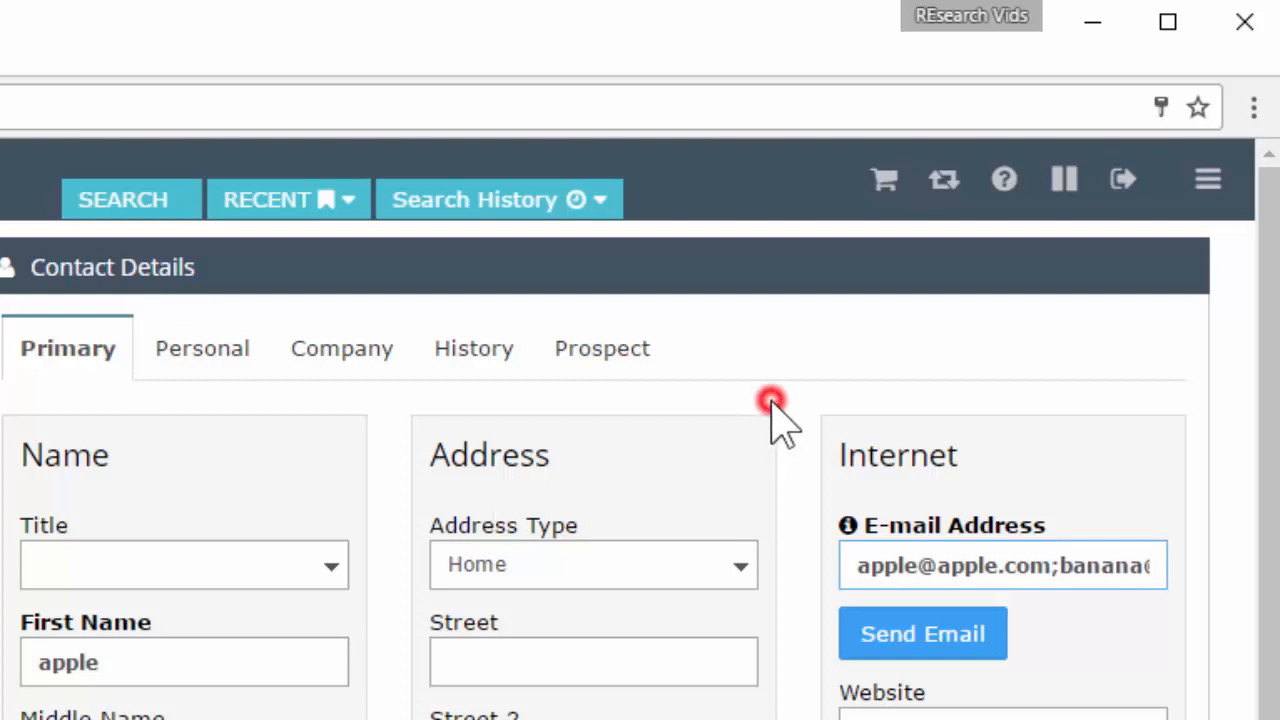
pyautogui.click(1070, 565)
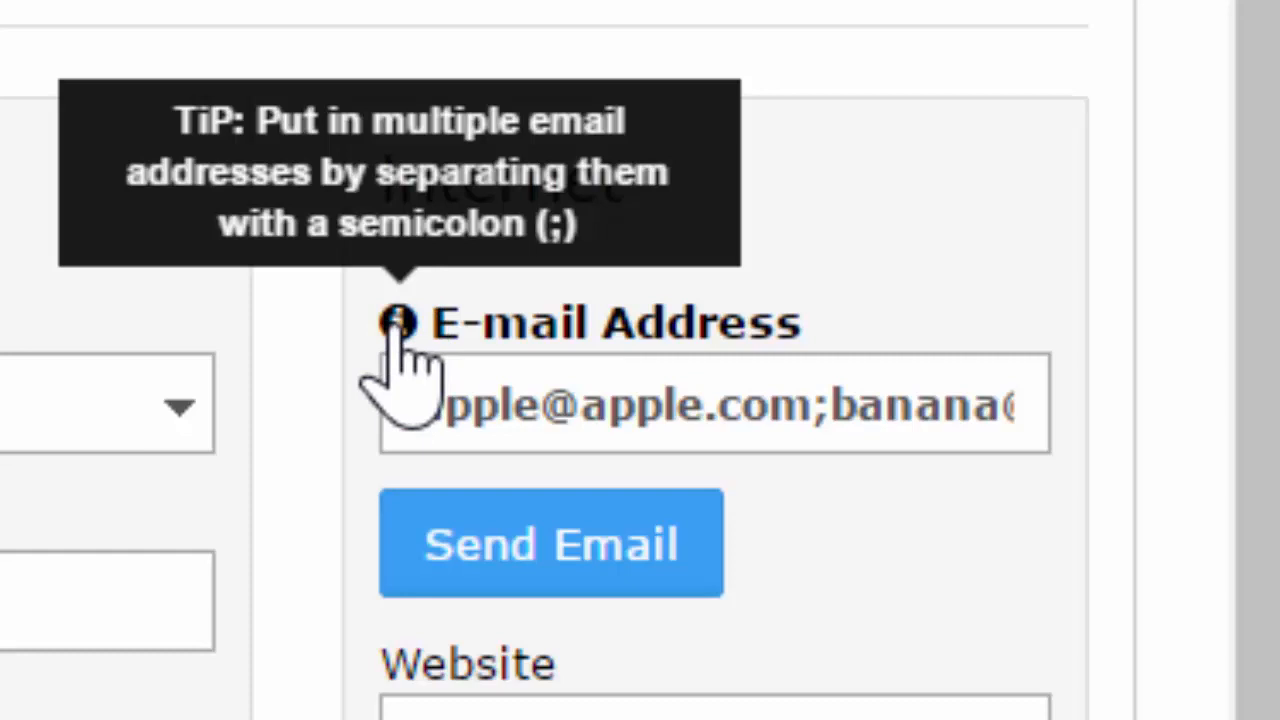
pyautogui.moveTo(330, 430)
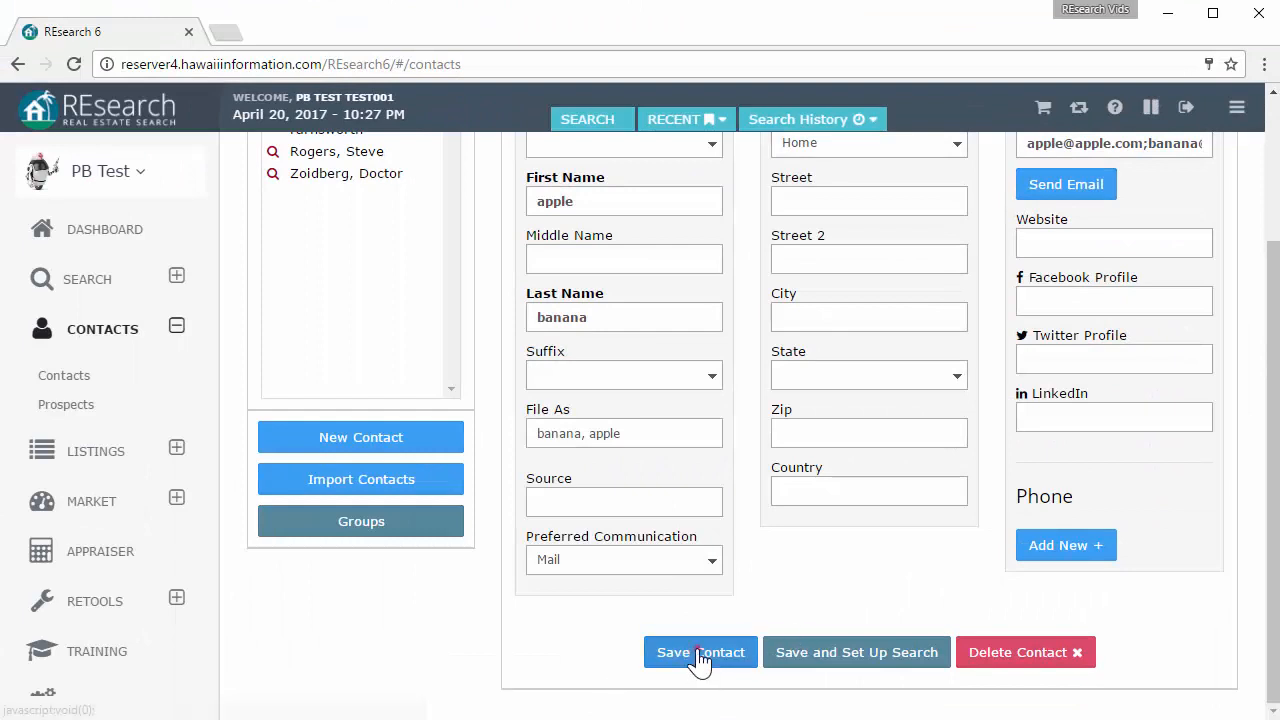
# Step: Save the apple banana contact so it is listed as banana, apple
pyautogui.click(700, 652)
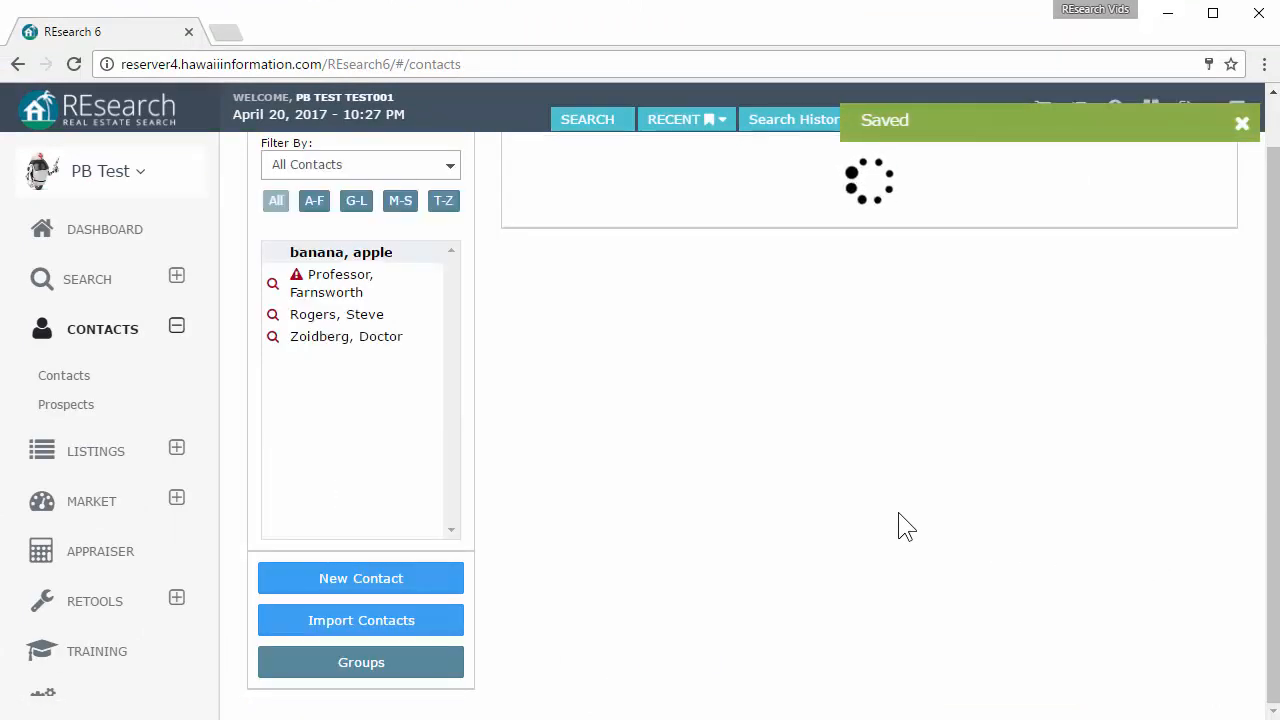
pyautogui.click(341, 252)
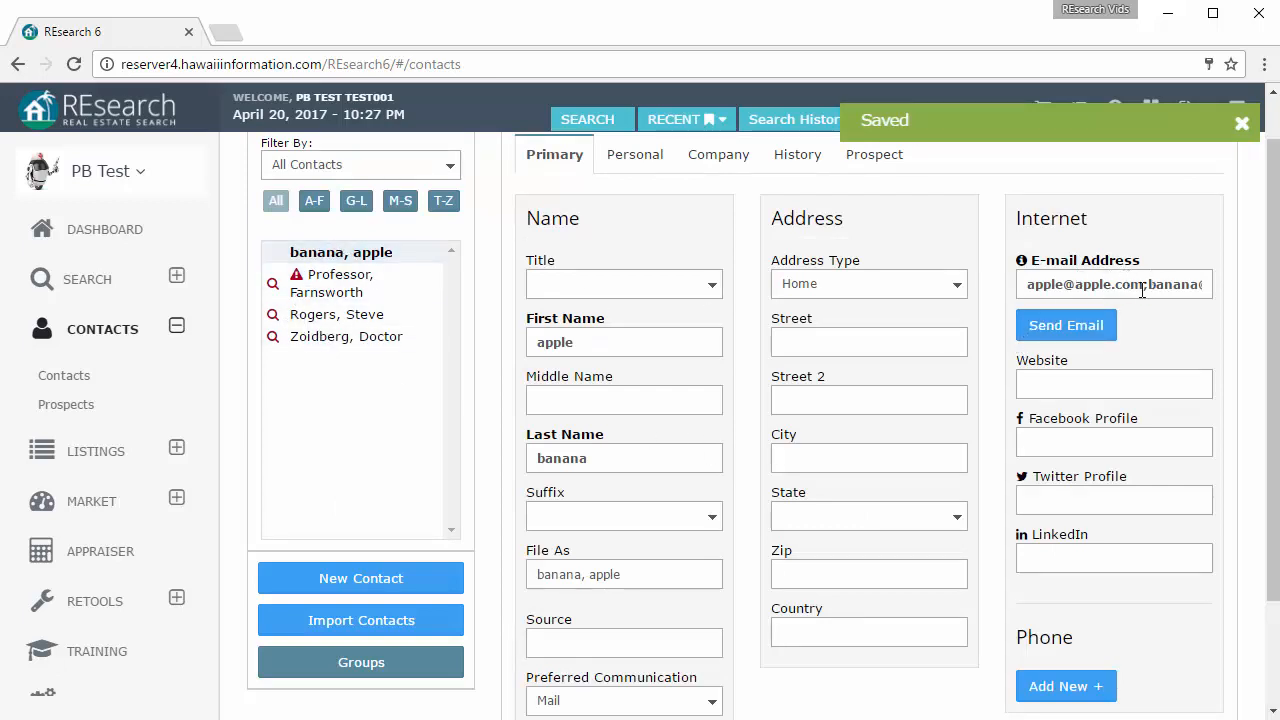
pyautogui.write(';')
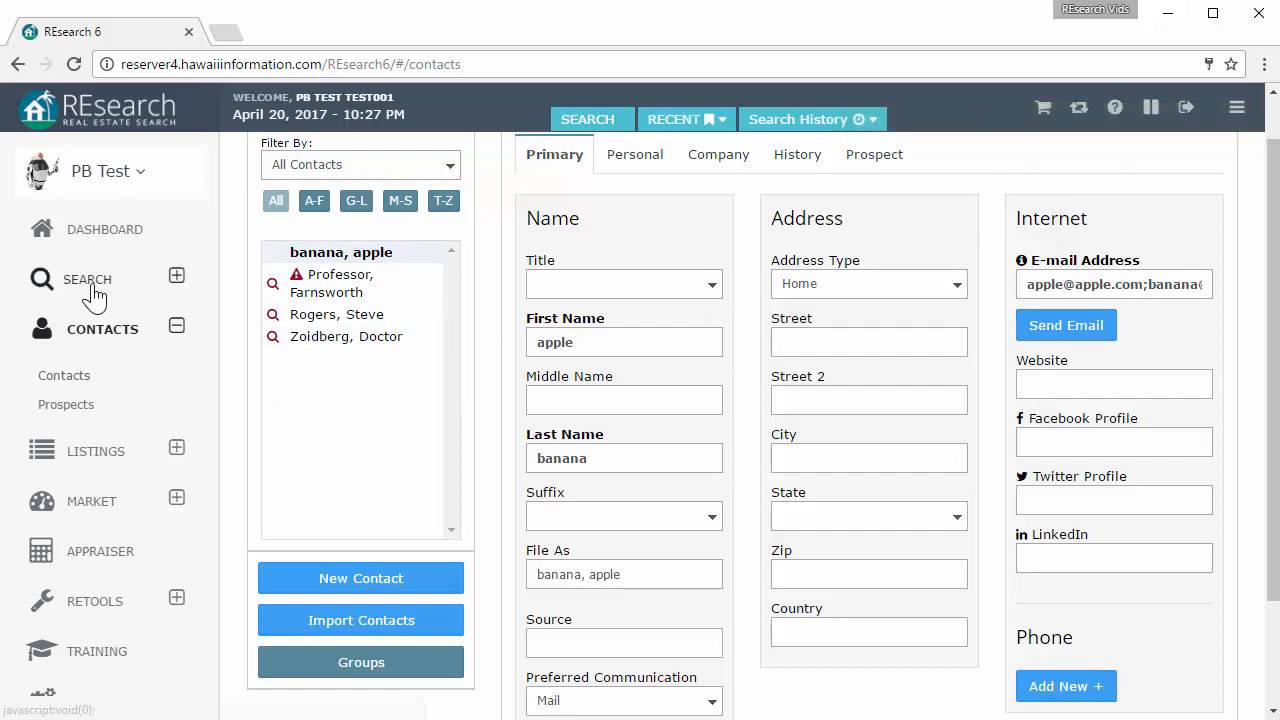
# Step: Return to the My Holding results, start an email, and pick apple banana as recipient
pyautogui.click(87, 279)
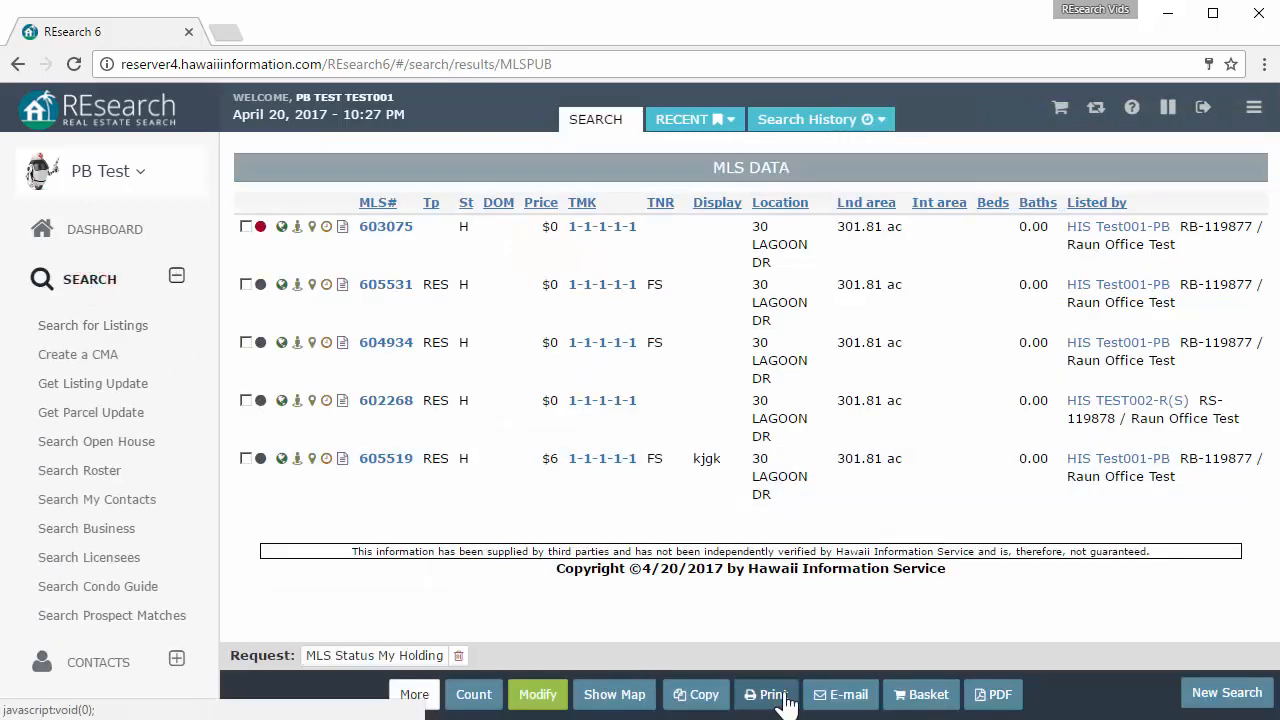
pyautogui.click(840, 694)
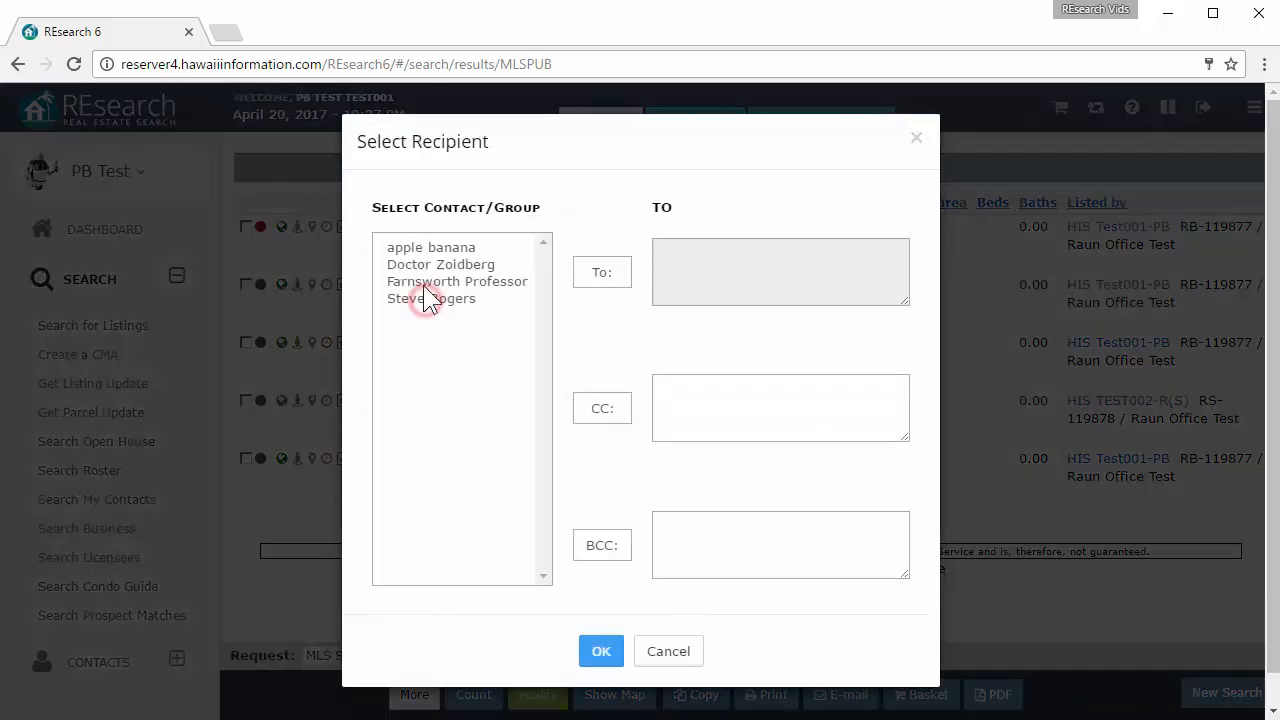
pyautogui.click(430, 247)
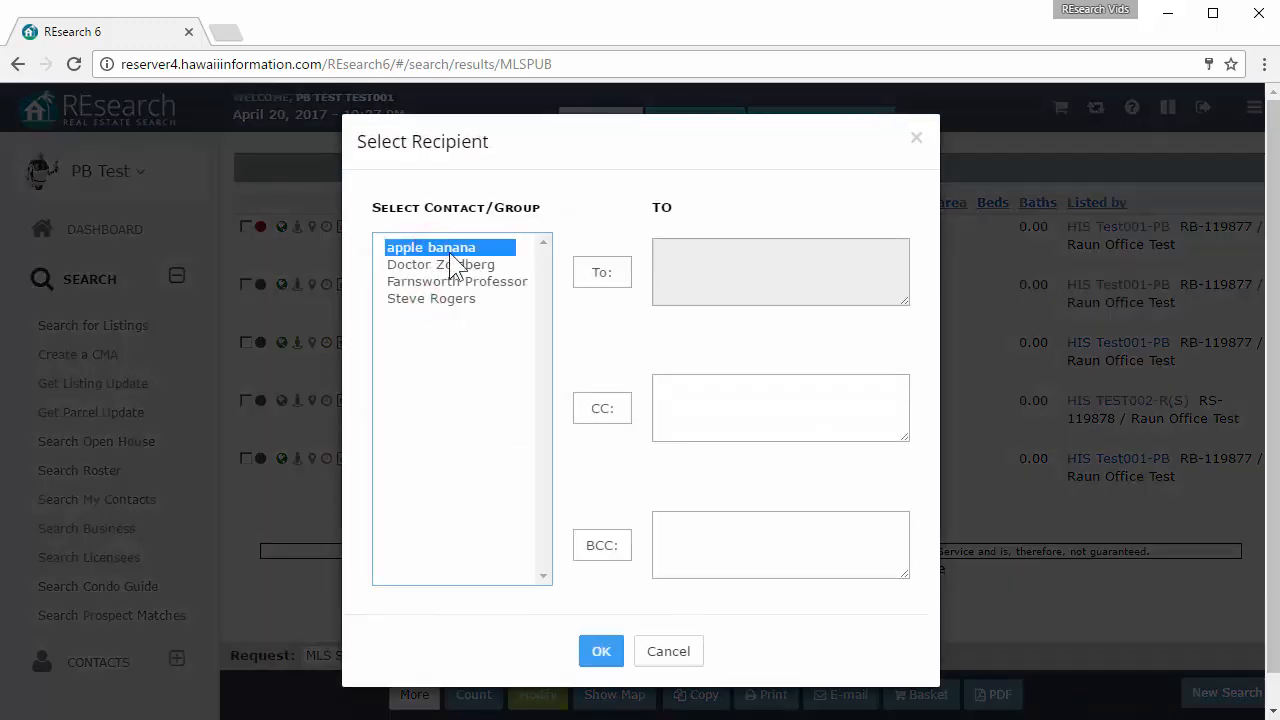